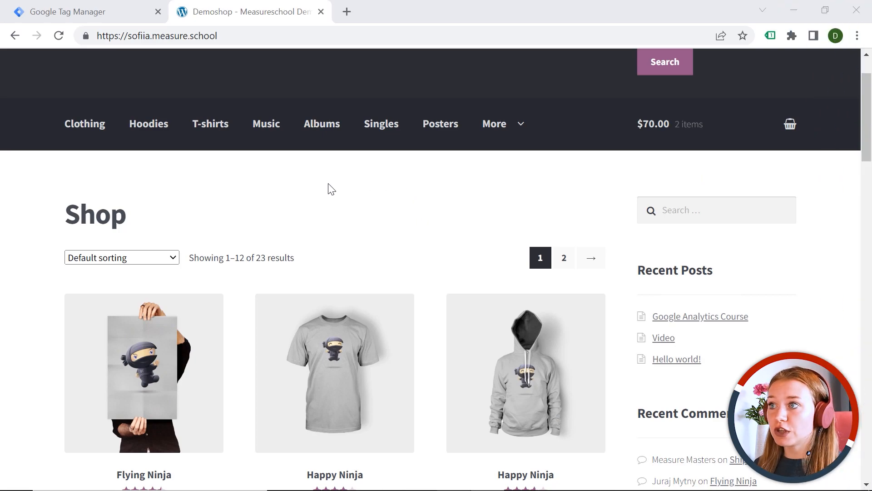
# Step: Open a new Chrome tab at analytics.google.com for the demoshop property overview
pyautogui.click(508, 11)
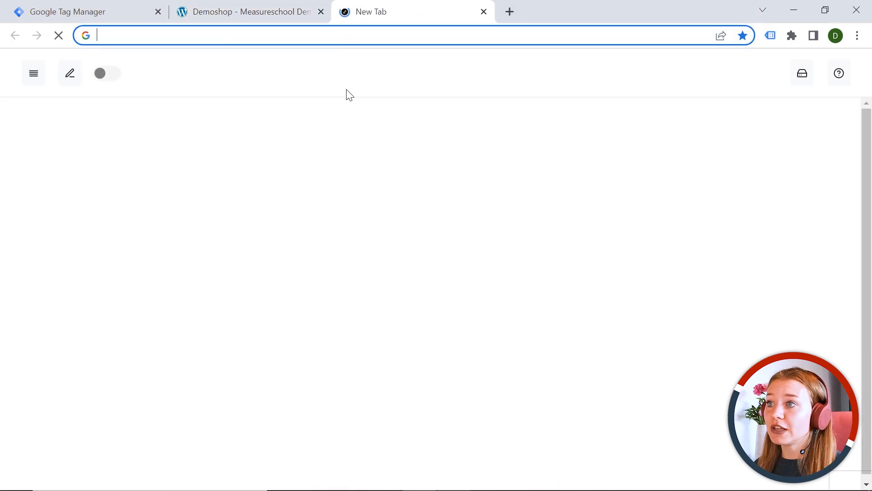
pyautogui.write('https://analytics.google.com/')
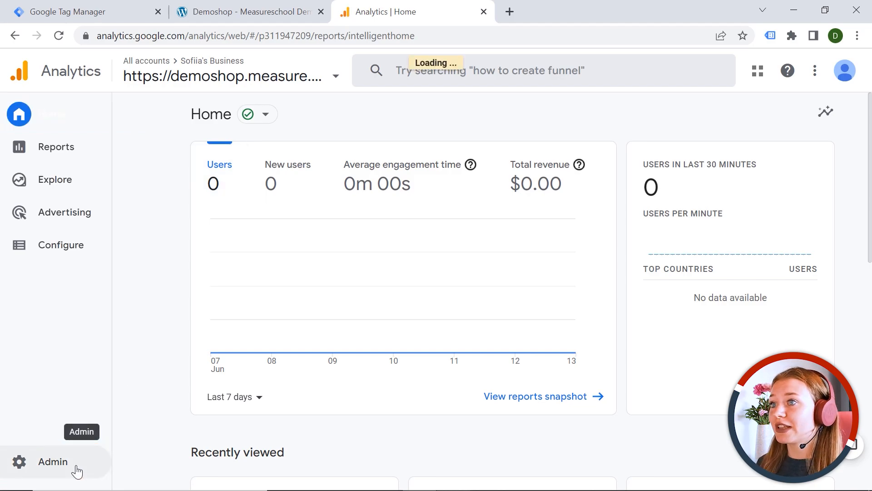
# Step: From Admin, create an account named My Company and review the default data sharing options
pyautogui.click(53, 461)
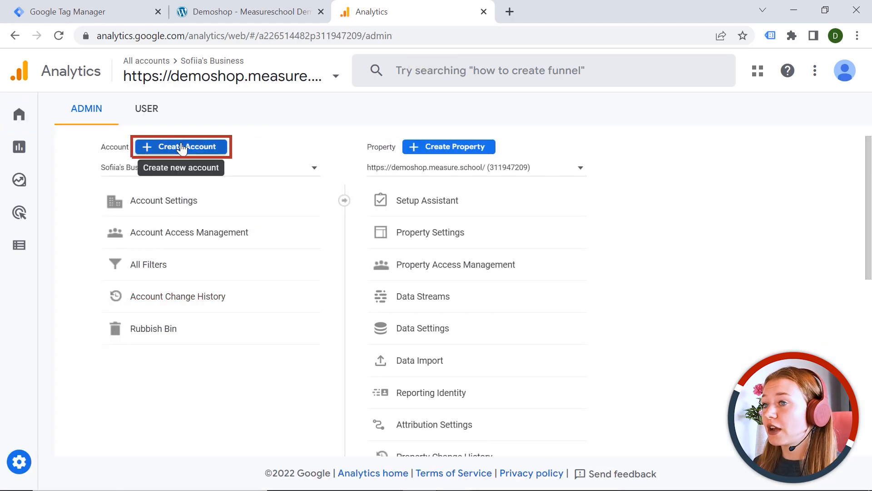
pyautogui.click(181, 147)
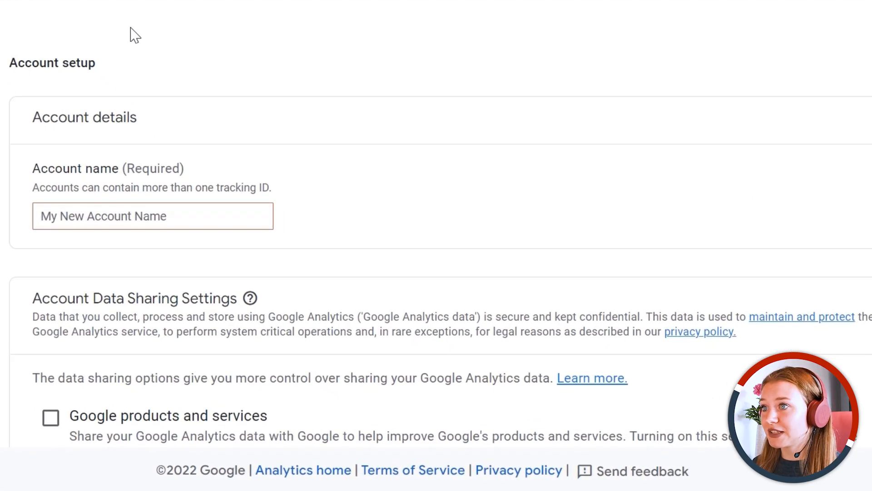
pyautogui.scroll(-3)
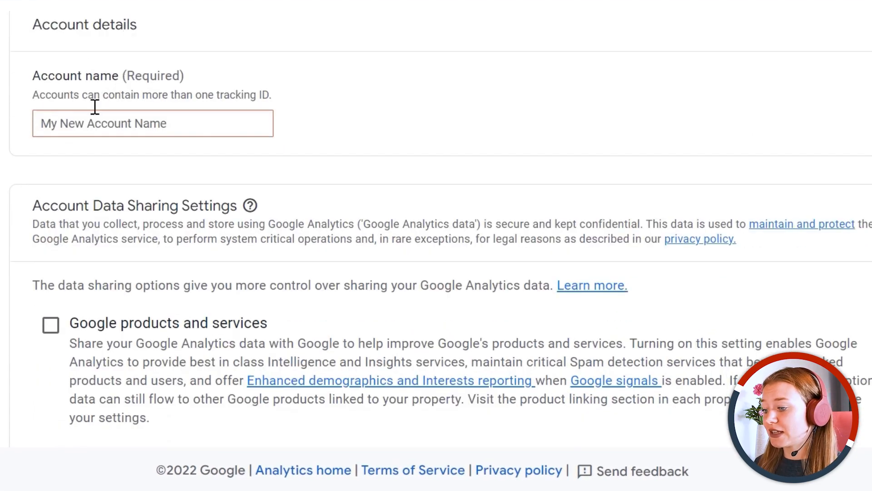
pyautogui.click(153, 123)
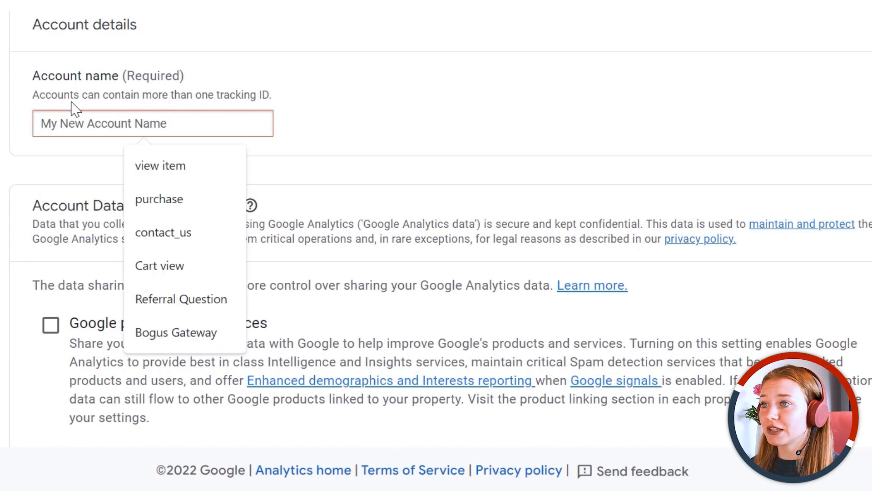
pyautogui.click(153, 123)
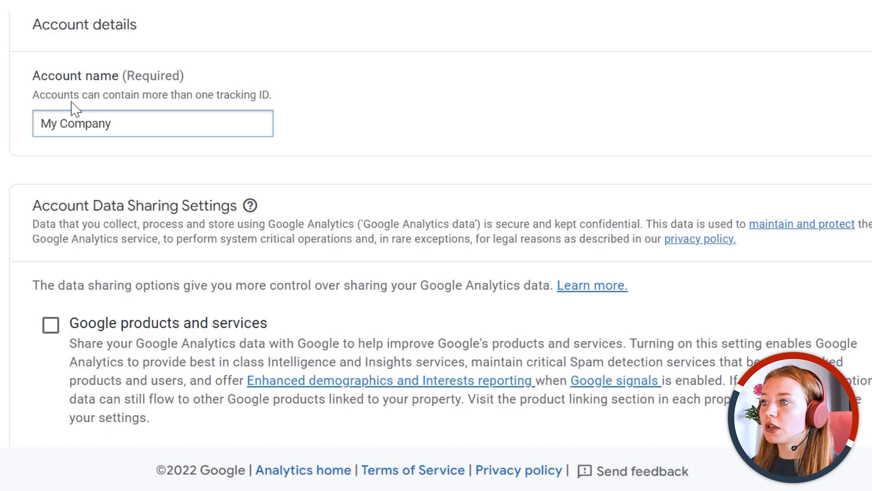
pyautogui.scroll(-3)
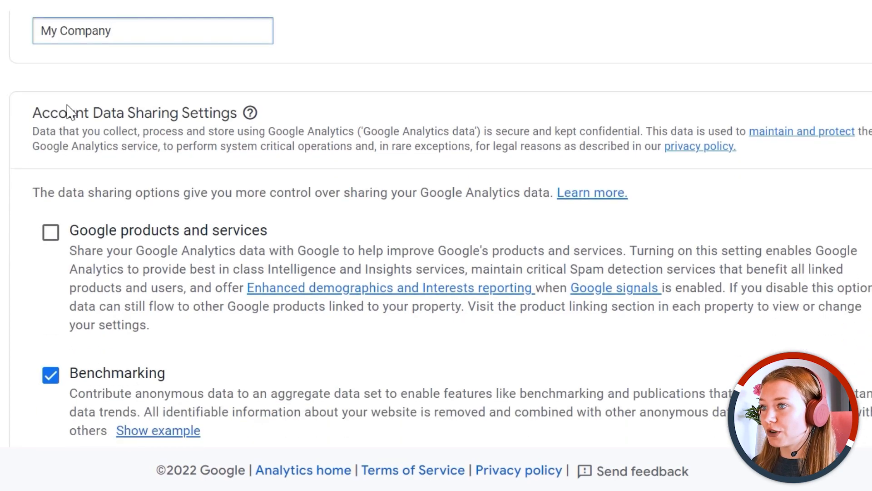
pyautogui.scroll(-3)
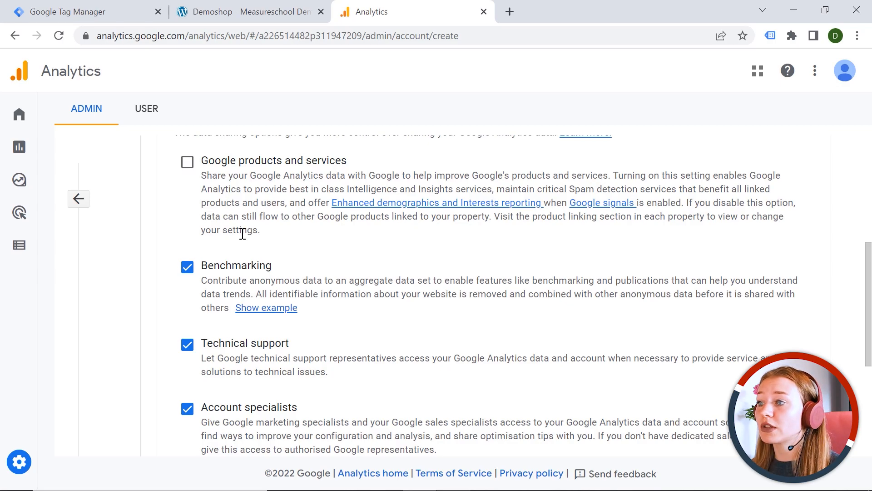
pyautogui.scroll(-3)
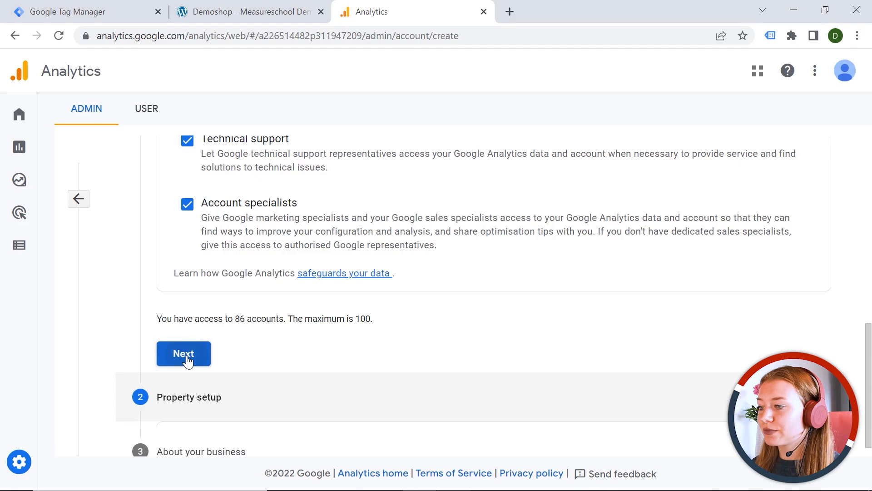
# Step: Name the property My Webpage with Germany time zone and Euro currency
pyautogui.click(183, 353)
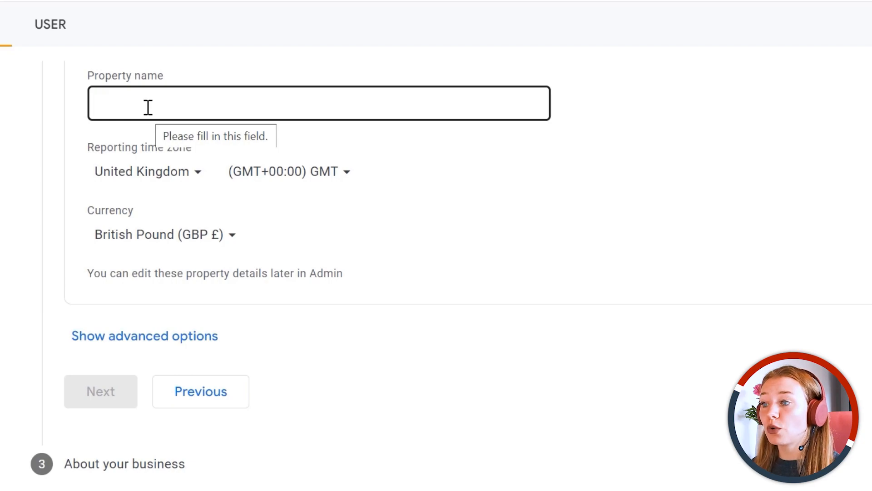
pyautogui.write('My')
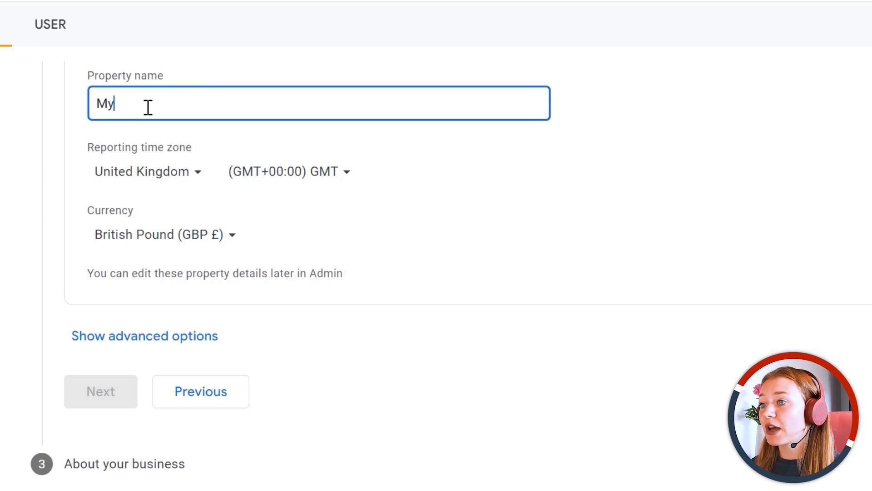
pyautogui.write('Webpage')
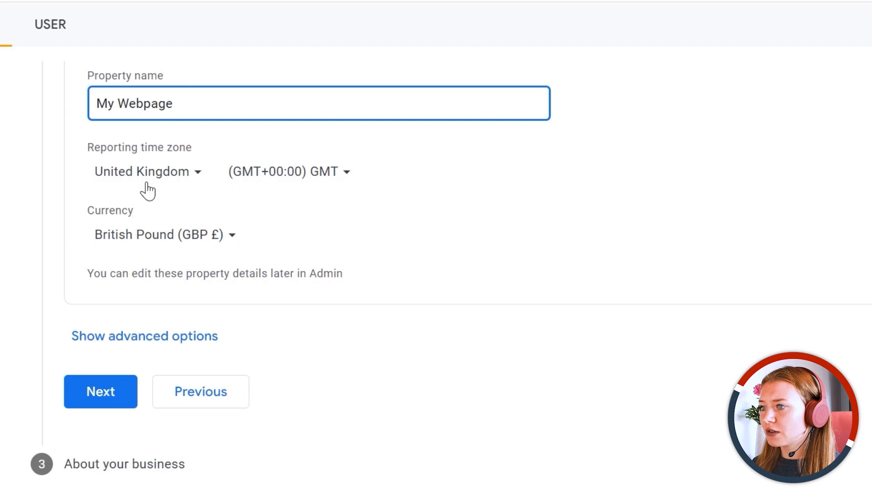
pyautogui.click(319, 103)
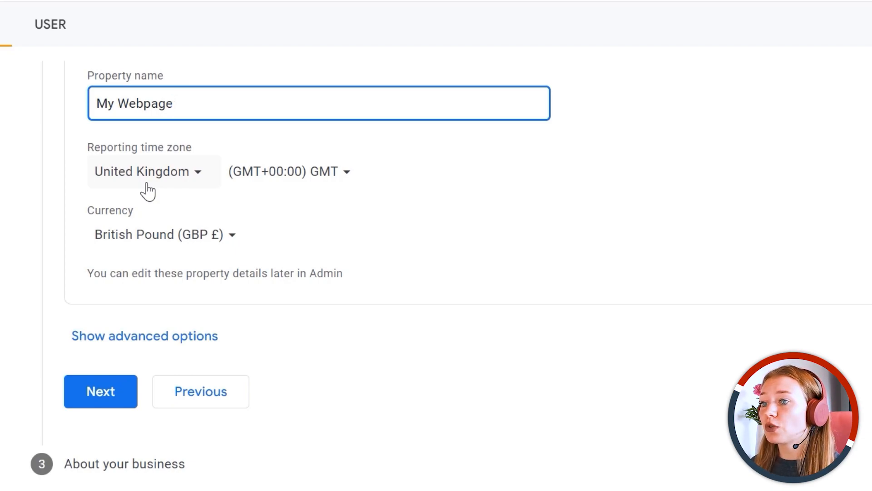
pyautogui.click(319, 104)
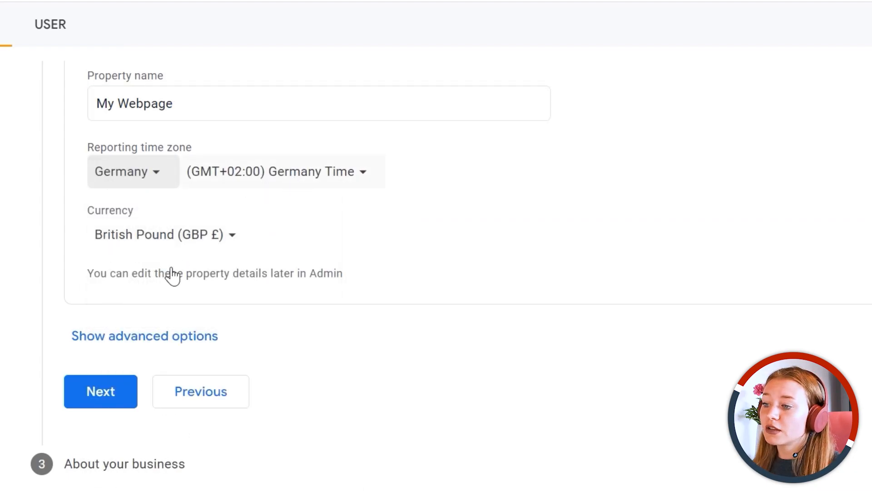
pyautogui.click(162, 234)
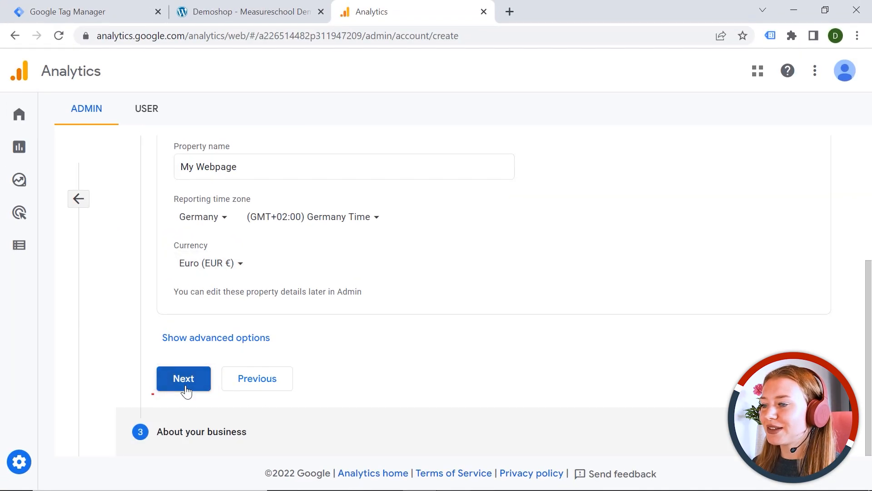
# Step: Choose Small business size with Increase conversions and Optimise site experience goals, then create
pyautogui.click(183, 379)
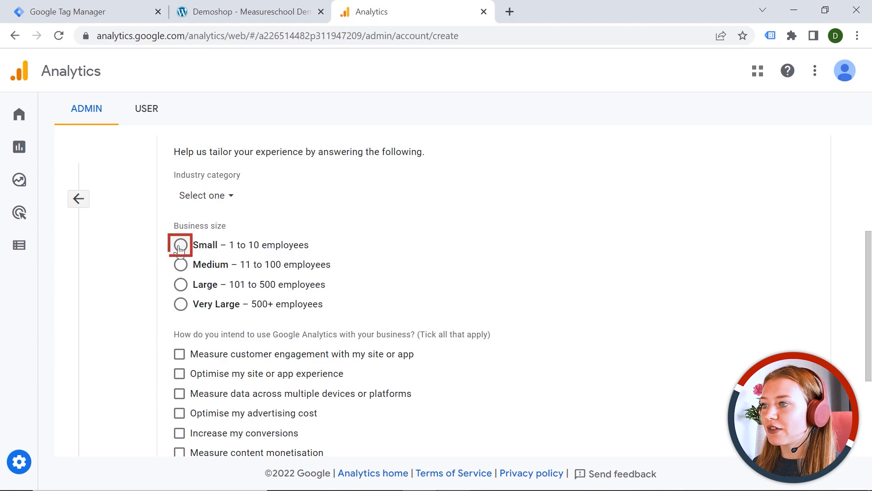
pyautogui.click(180, 244)
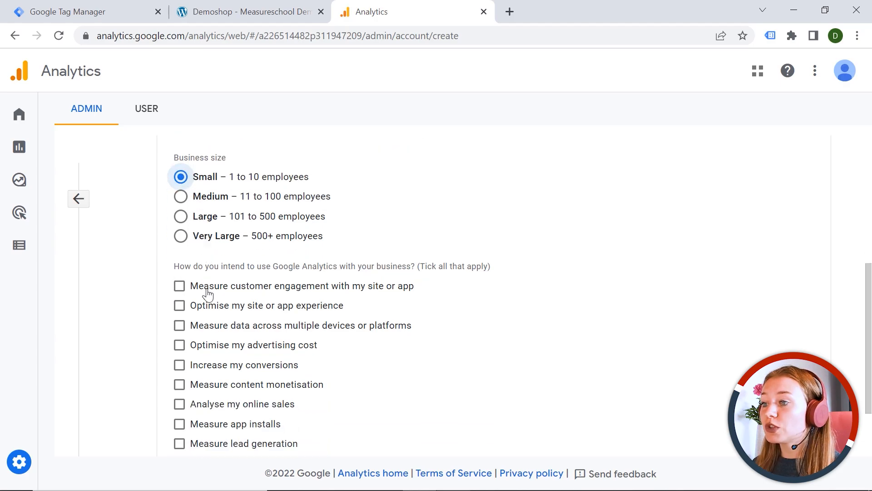
pyautogui.click(179, 296)
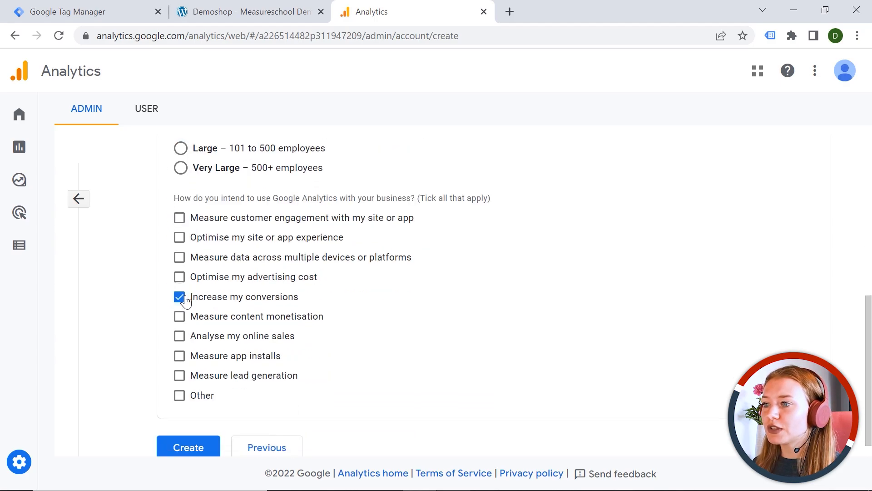
pyautogui.moveTo(179, 237)
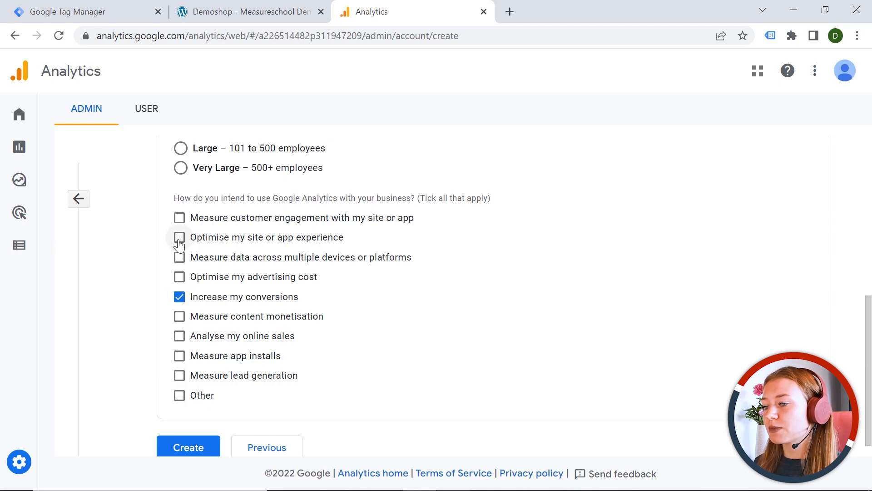
pyautogui.click(179, 237)
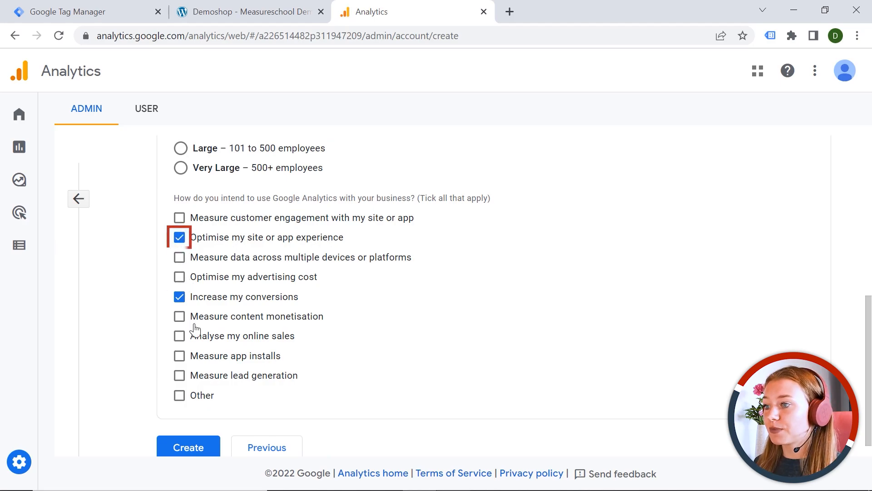
pyautogui.click(188, 447)
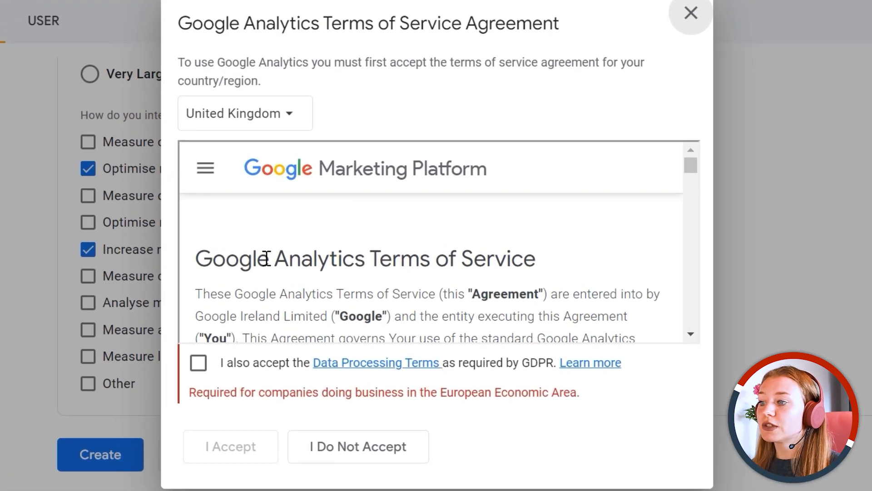
pyautogui.moveTo(199, 363)
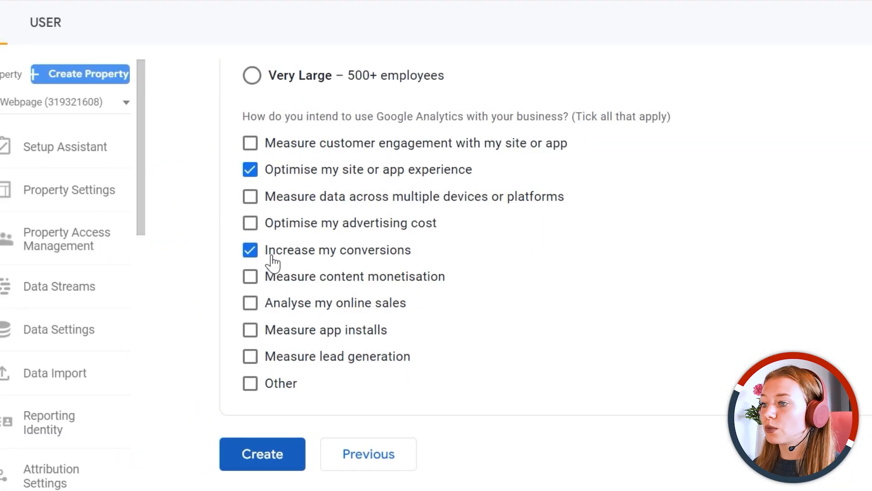
# Step: Accept the Data Processing Terms to create the My Webpage property
pyautogui.click(263, 454)
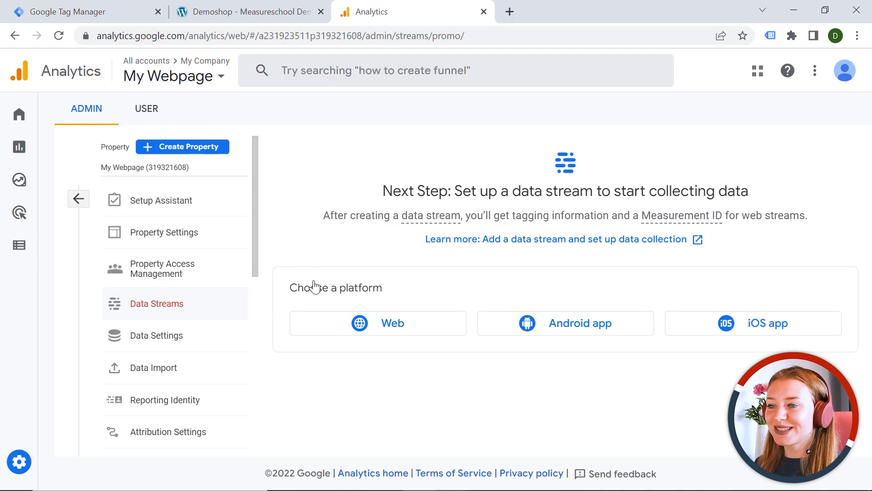
pyautogui.moveTo(200, 243)
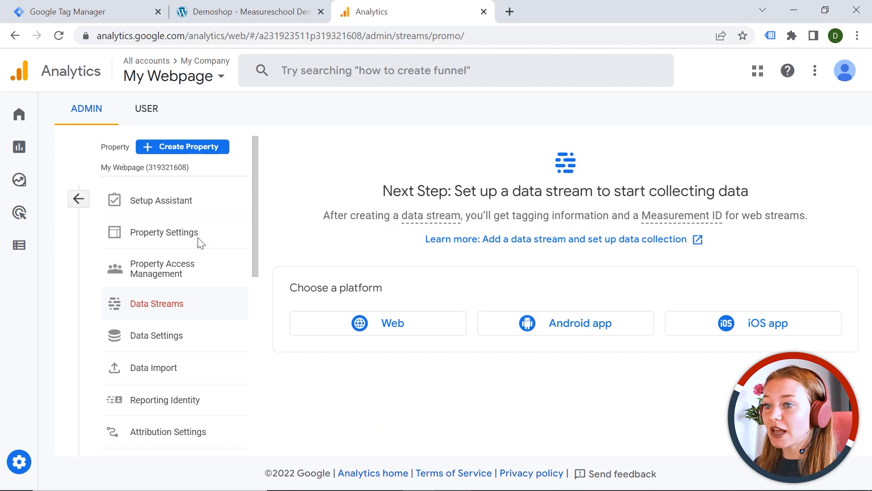
pyautogui.click(79, 199)
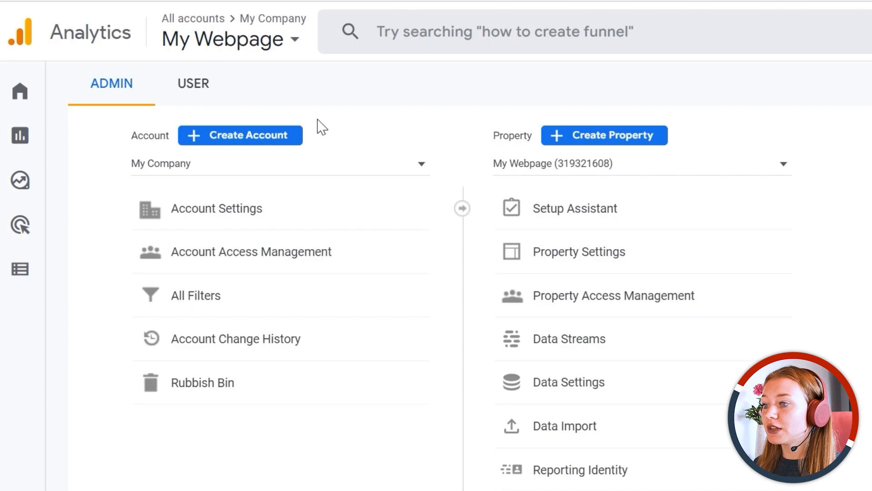
pyautogui.moveTo(233, 452)
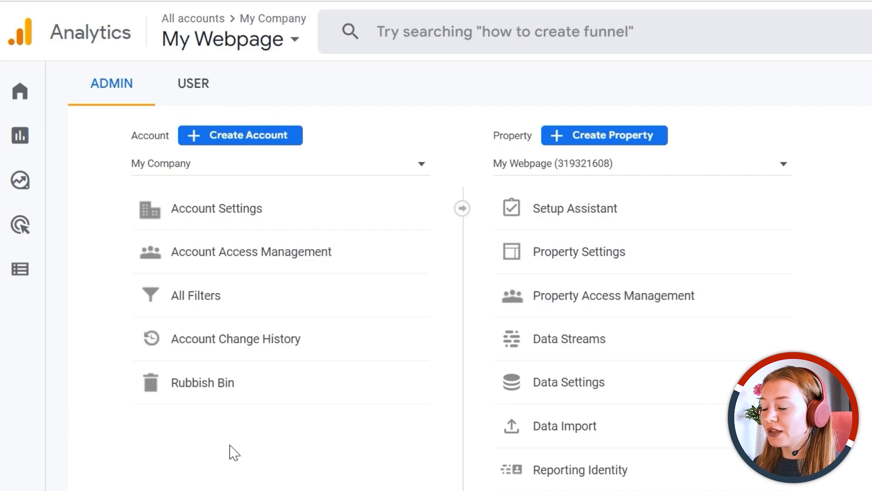
pyautogui.moveTo(249, 453)
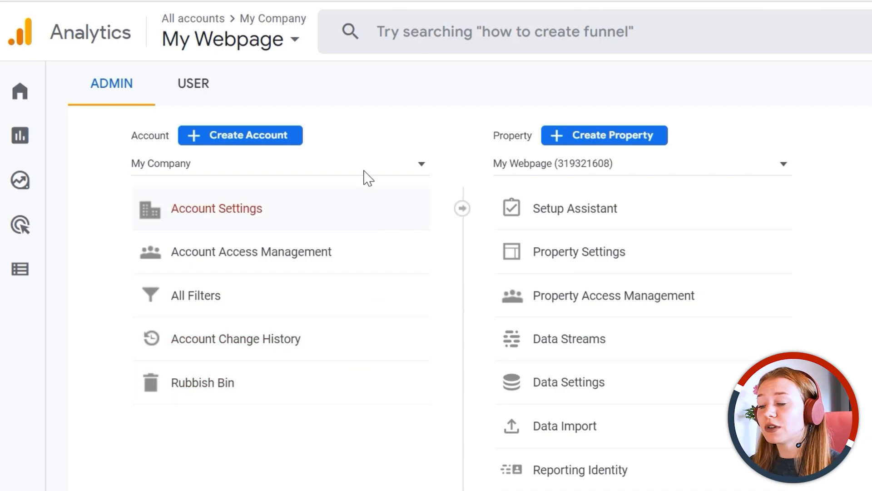
pyautogui.moveTo(278, 477)
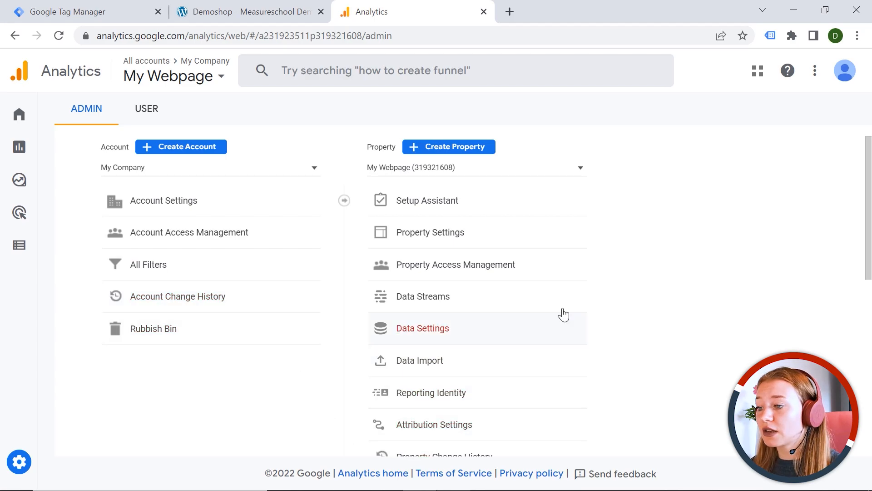
pyautogui.moveTo(384, 129)
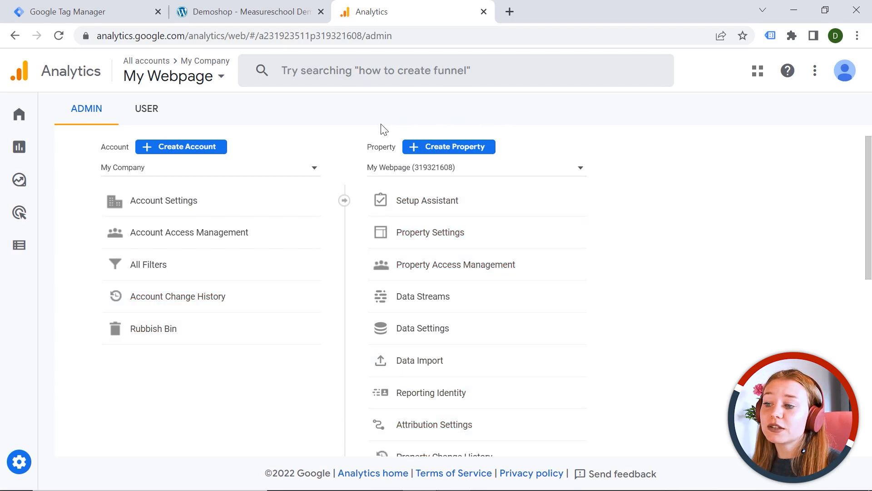
pyautogui.moveTo(372, 133)
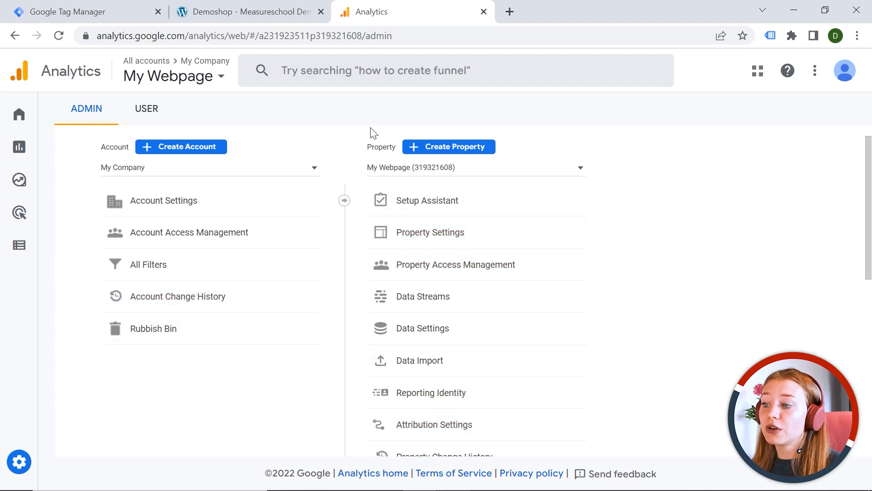
pyautogui.moveTo(365, 226)
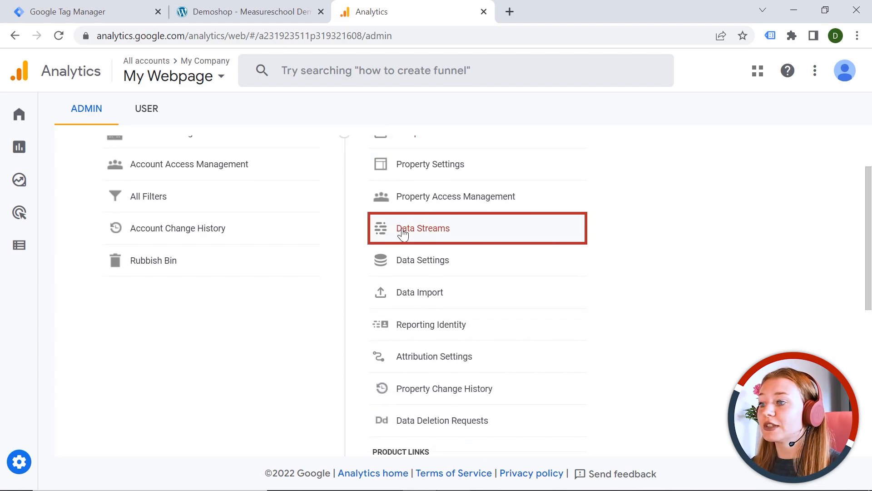
# Step: Open the property's Data Streams and choose the Web platform
pyautogui.click(423, 228)
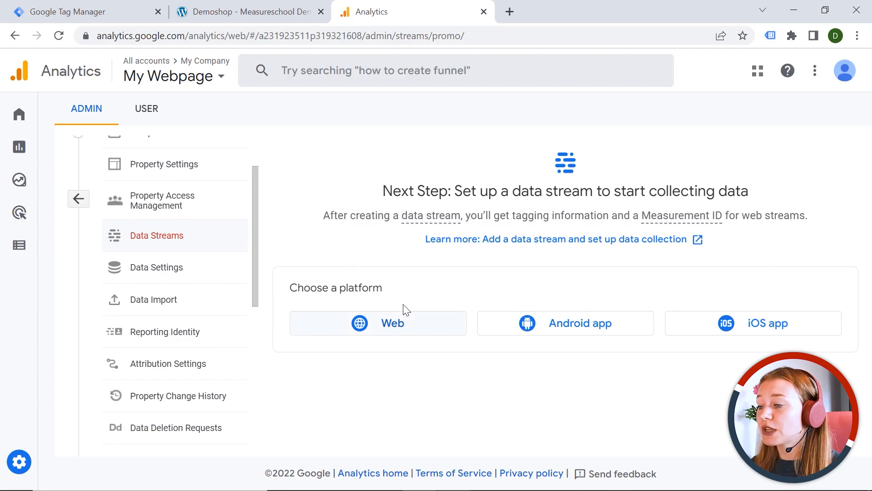
pyautogui.moveTo(575, 281)
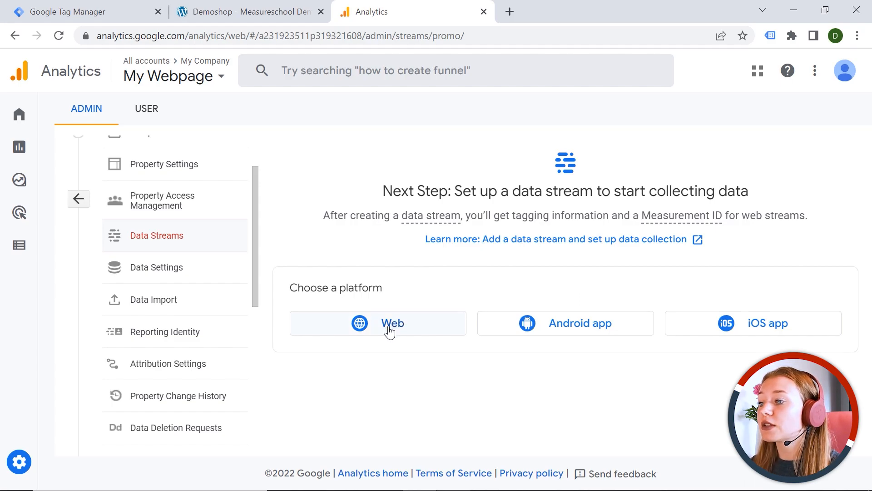
pyautogui.moveTo(579, 341)
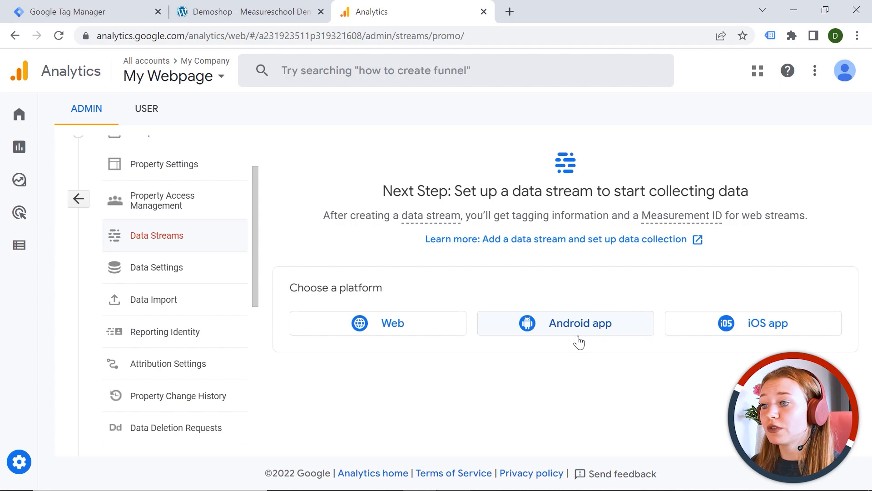
pyautogui.moveTo(573, 334)
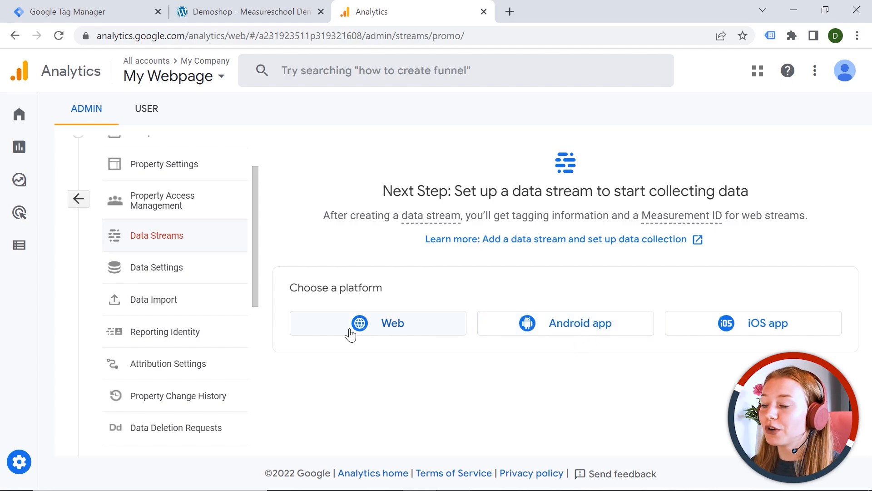
pyautogui.click(377, 322)
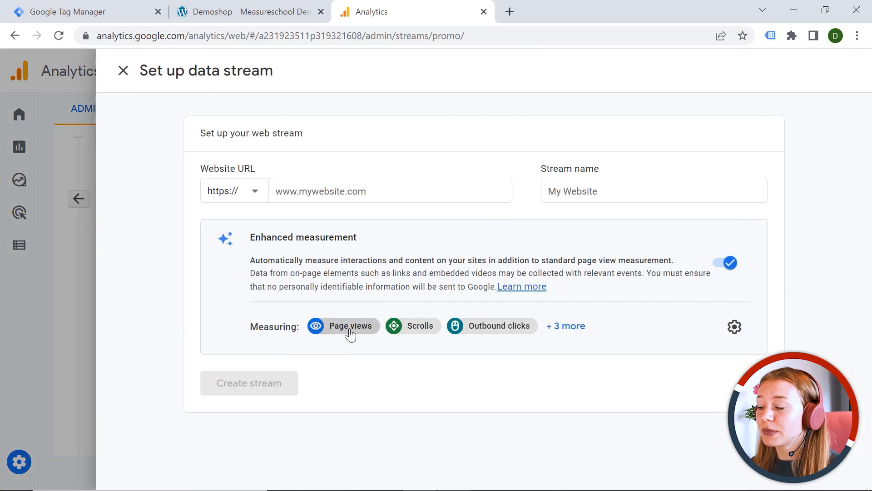
pyautogui.moveTo(350, 173)
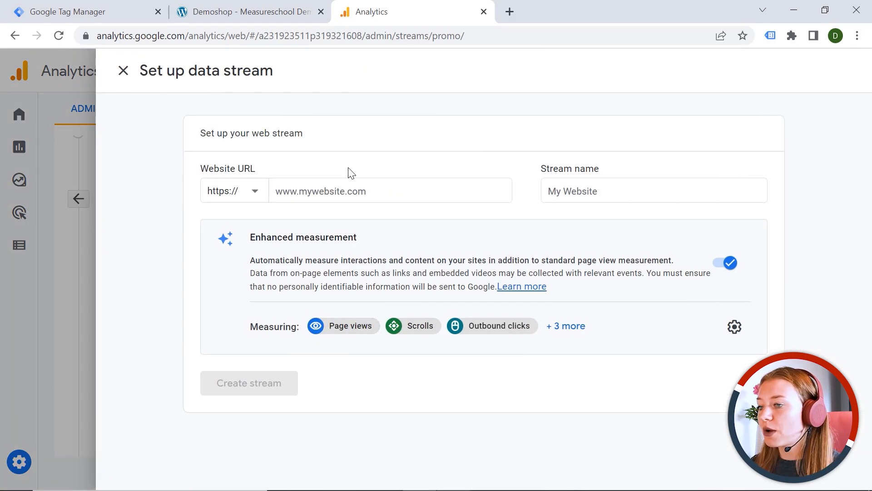
pyautogui.click(390, 190)
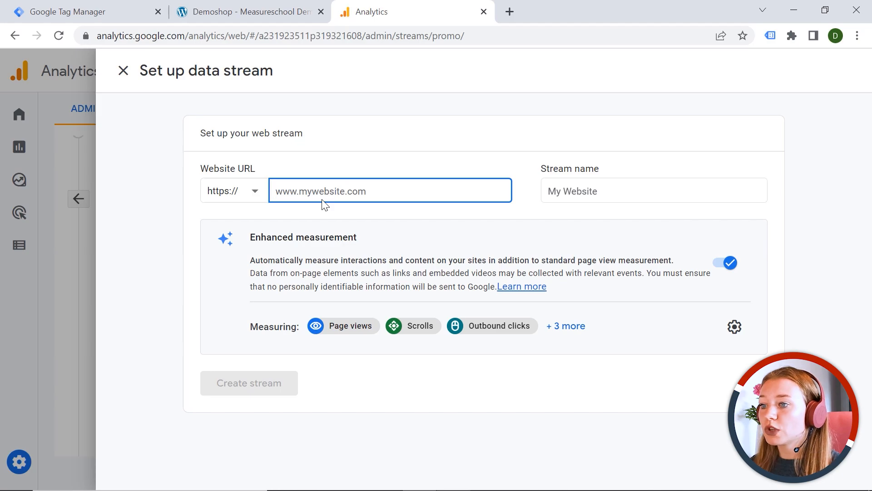
pyautogui.click(249, 12)
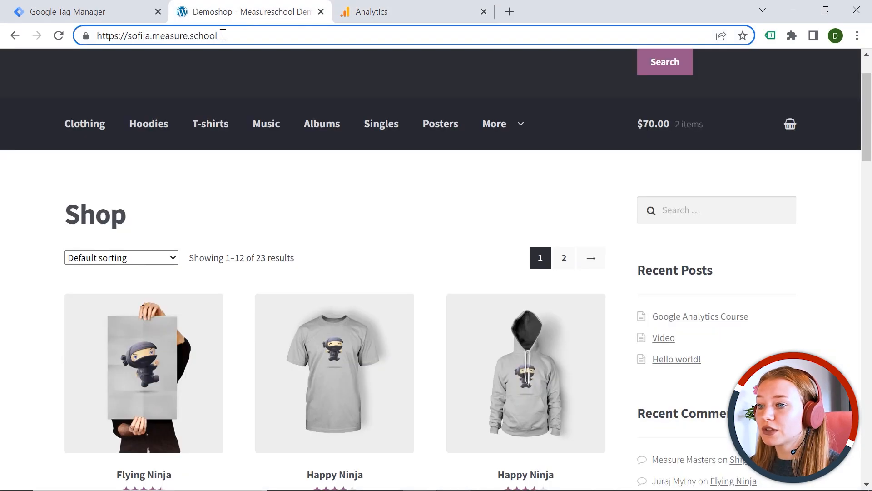
pyautogui.click(371, 11)
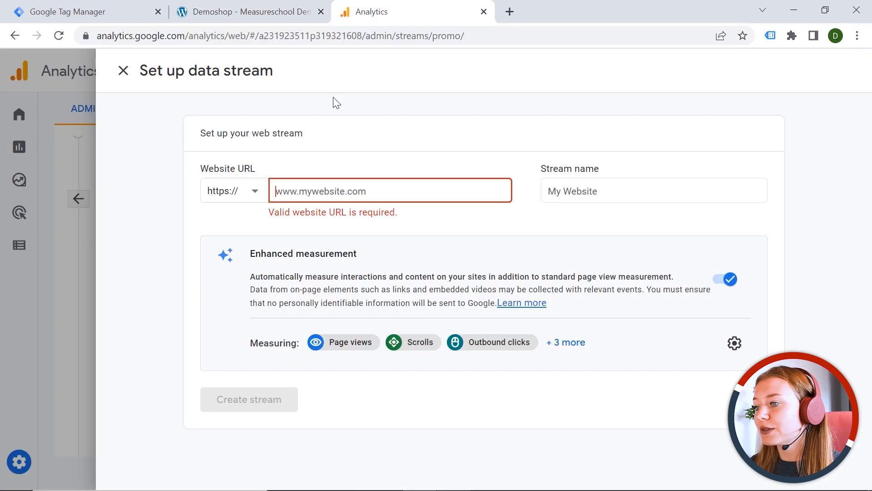
pyautogui.write('https://sofiia.measure.school/')
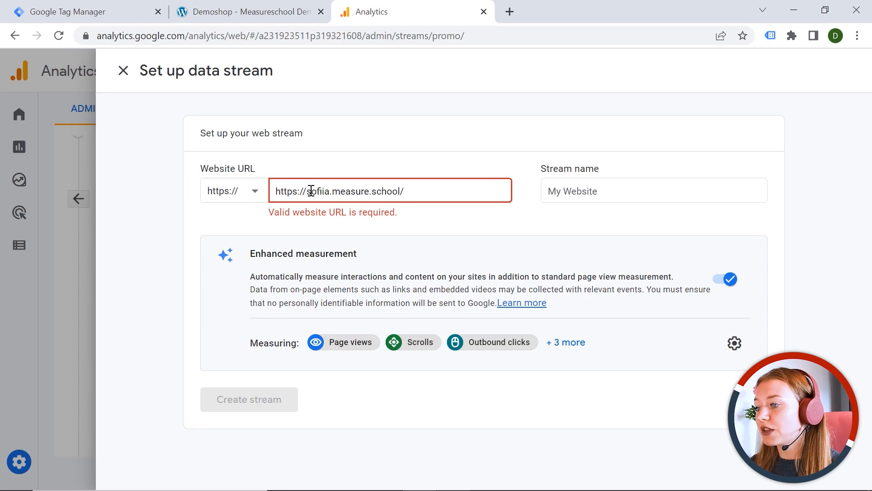
pyautogui.doubleClick(289, 191)
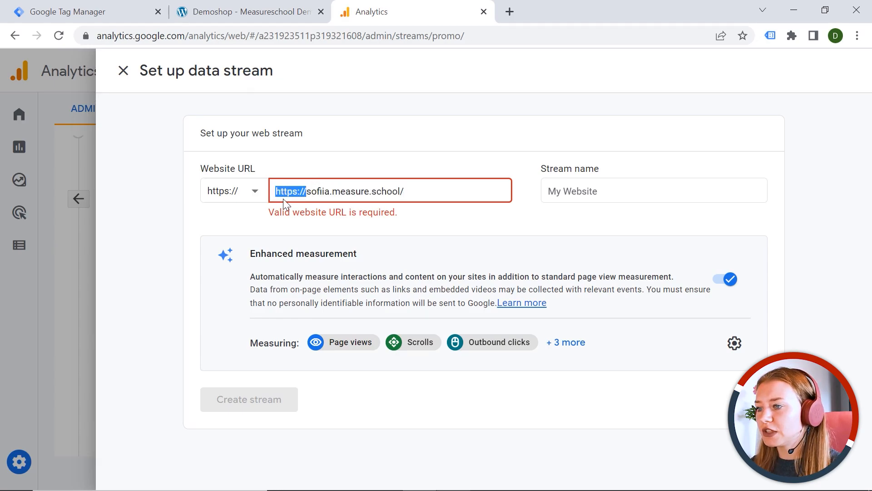
pyautogui.moveTo(244, 190)
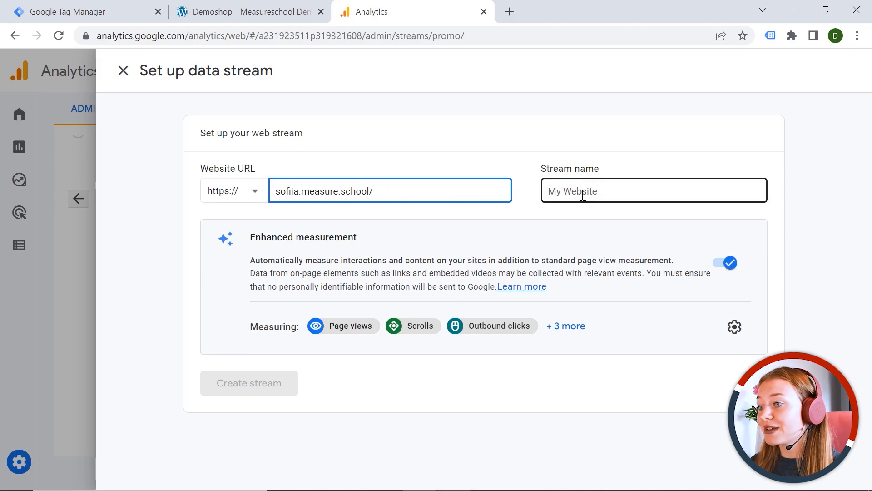
pyautogui.write('https://sofiia.measure.school/')
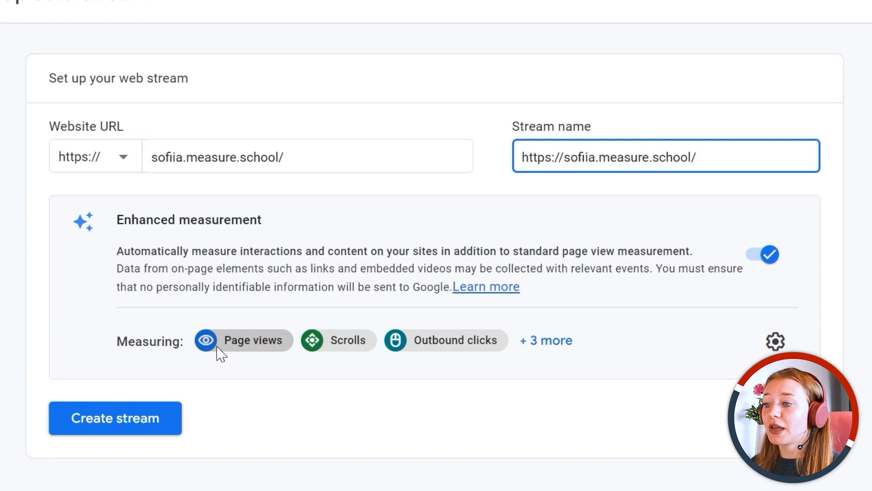
# Step: Expand all six enhanced measurement events and create the sofiia.measure.school web stream
pyautogui.click(545, 340)
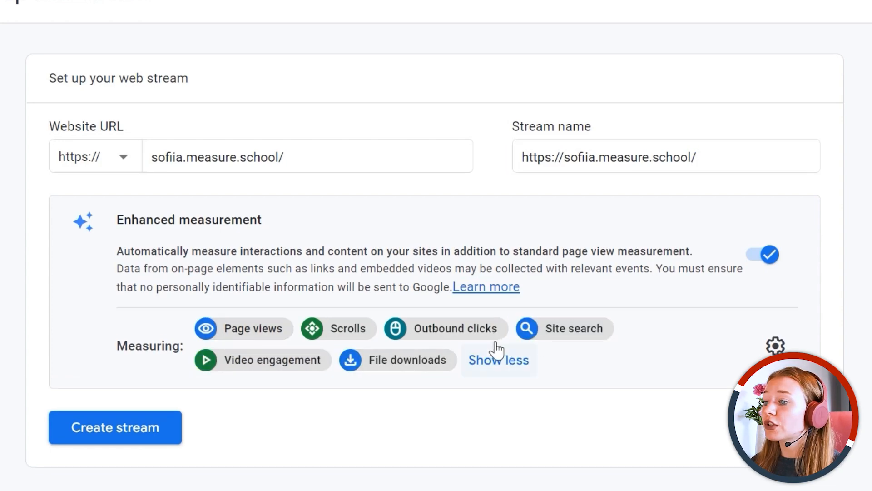
pyautogui.moveTo(445, 328)
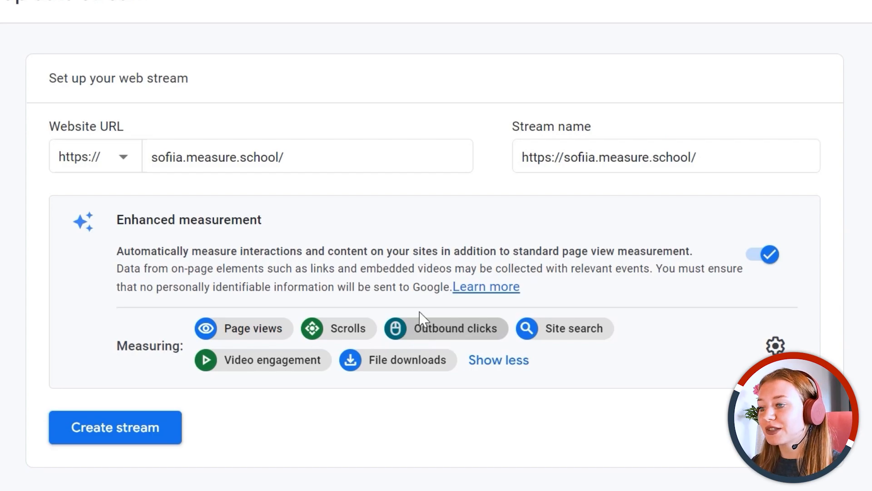
pyautogui.moveTo(273, 359)
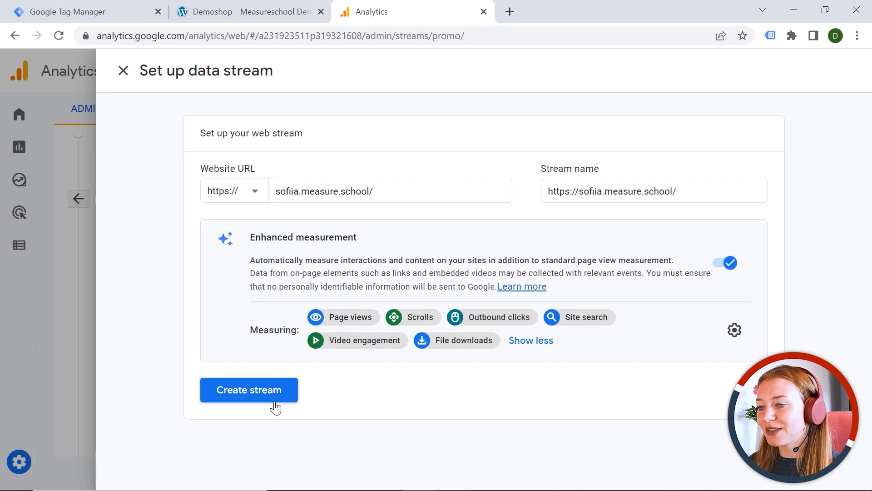
pyautogui.click(249, 390)
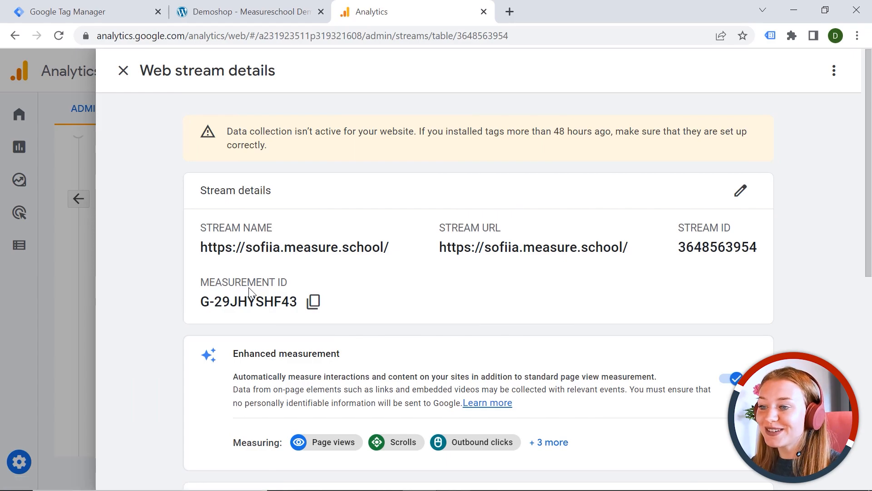
pyautogui.moveTo(246, 269)
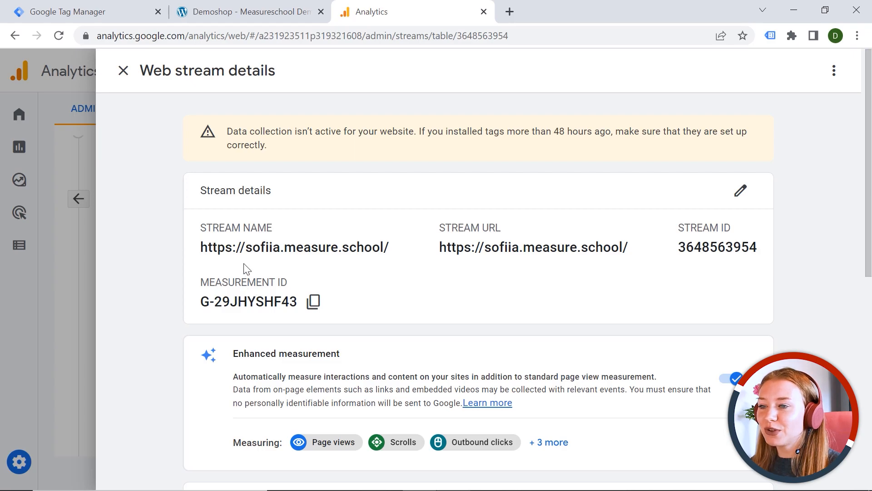
pyautogui.moveTo(258, 216)
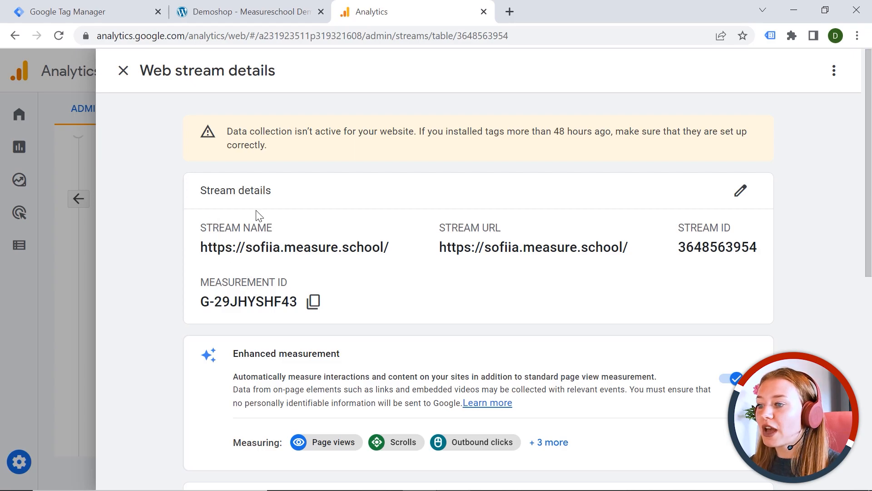
pyautogui.moveTo(696, 227)
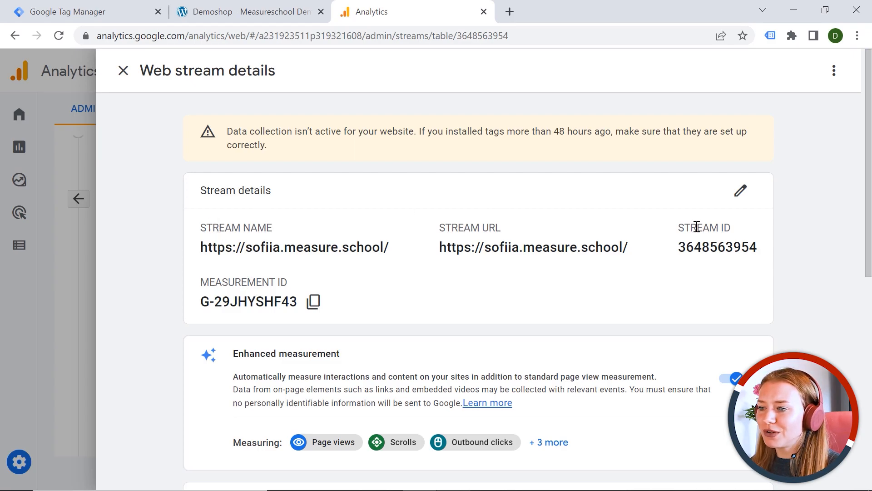
pyautogui.moveTo(295, 273)
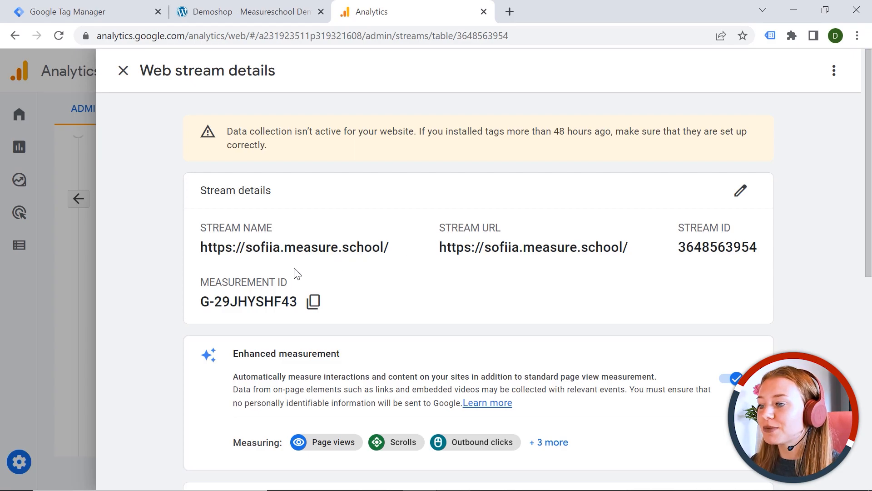
pyautogui.scroll(-3)
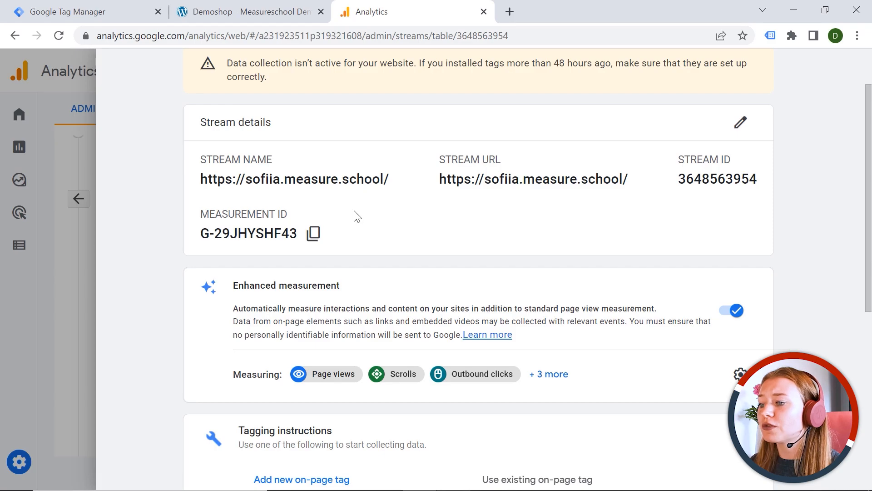
pyautogui.moveTo(506, 256)
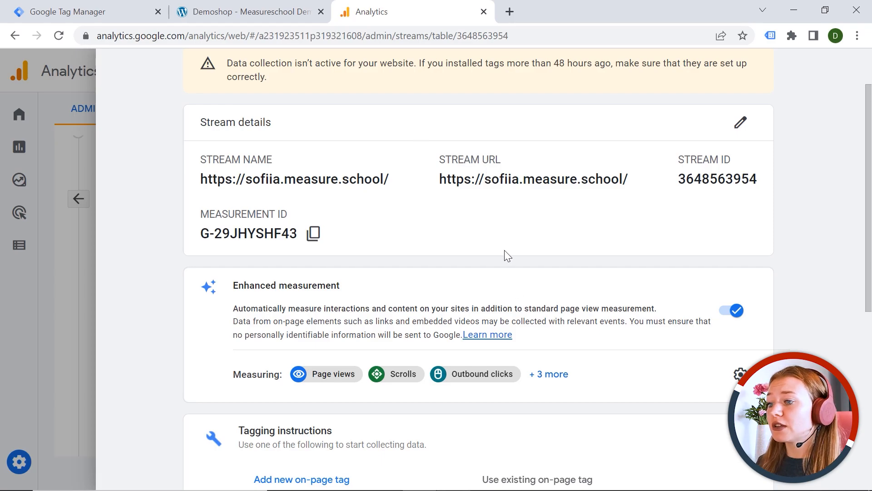
pyautogui.moveTo(405, 206)
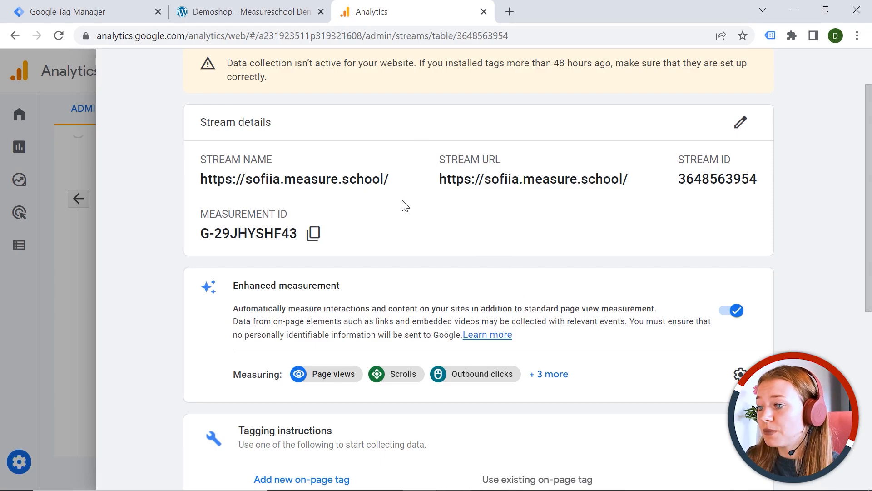
pyautogui.moveTo(388, 205)
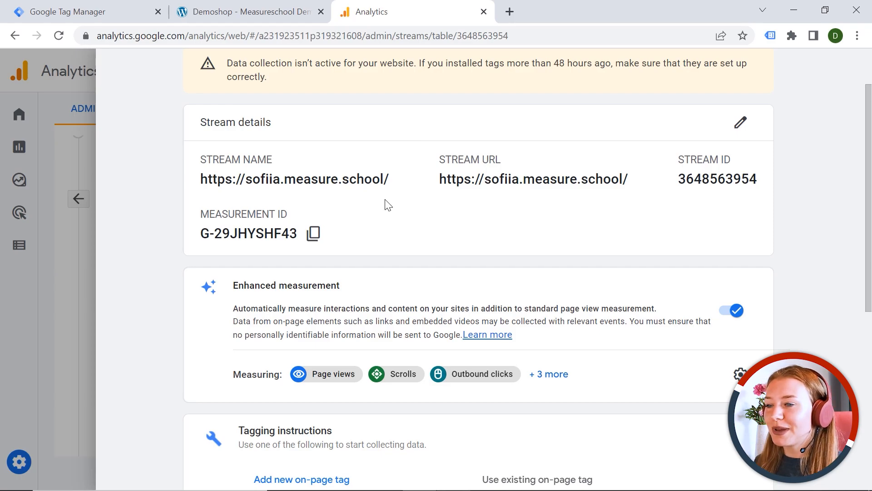
pyautogui.scroll(-3)
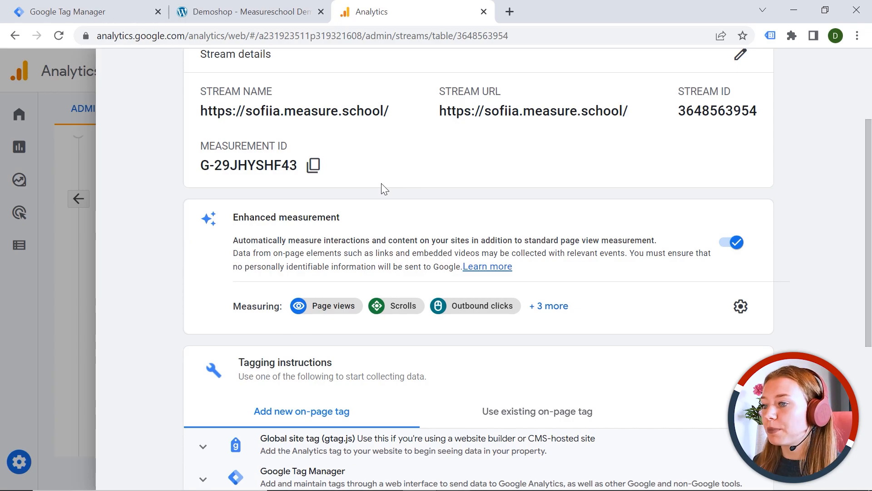
# Step: Scroll through the stream's tagging instructions, then switch to the Demoshop storefront tab
pyautogui.scroll(-3)
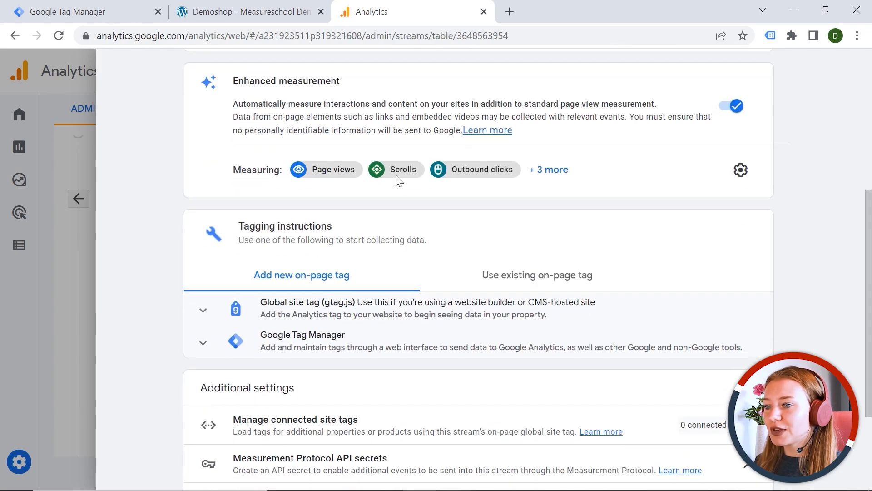
pyautogui.scroll(-3)
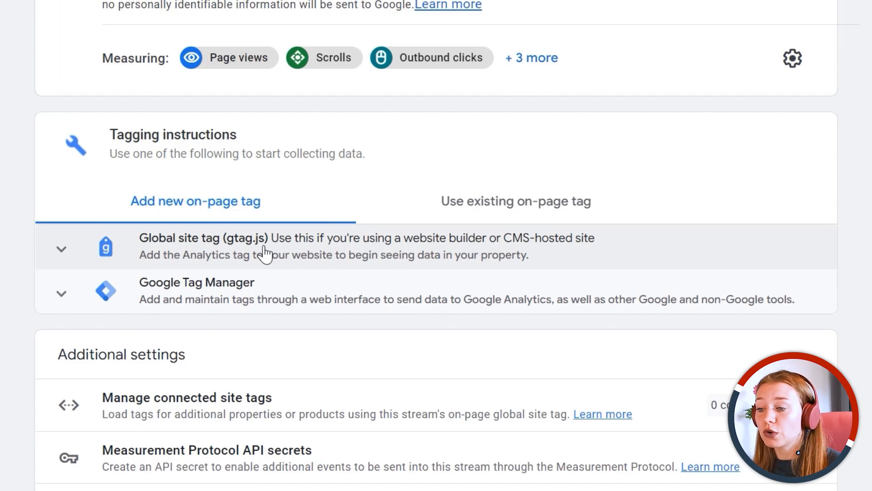
pyautogui.moveTo(256, 290)
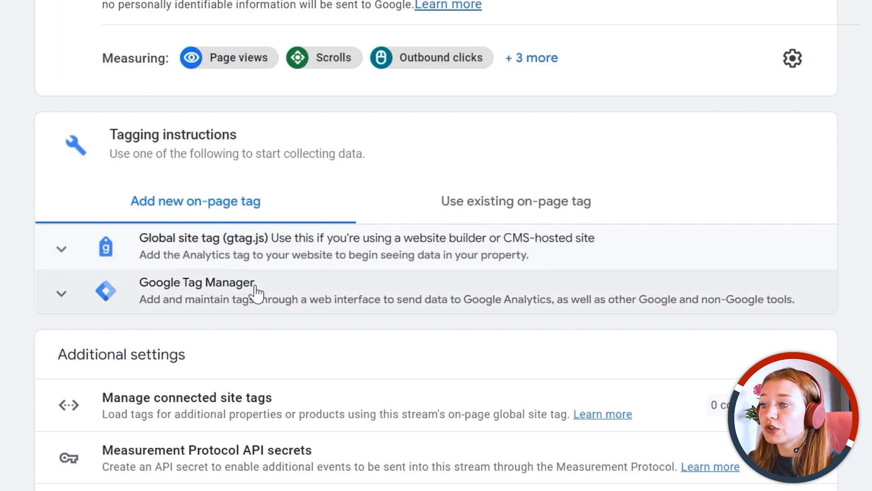
pyautogui.moveTo(203, 292)
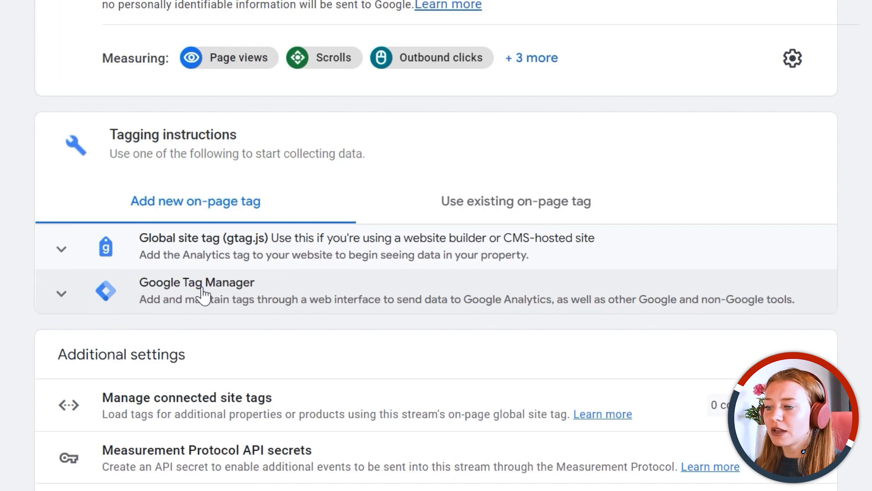
pyautogui.moveTo(238, 301)
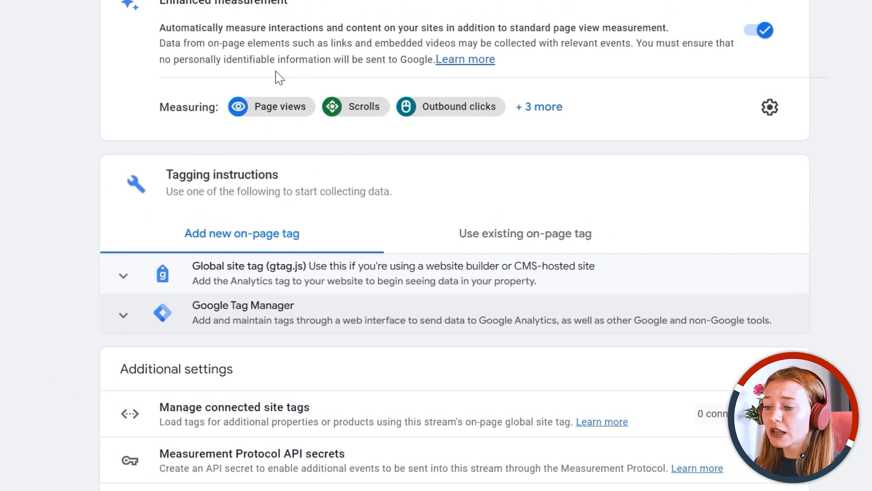
pyautogui.click(248, 11)
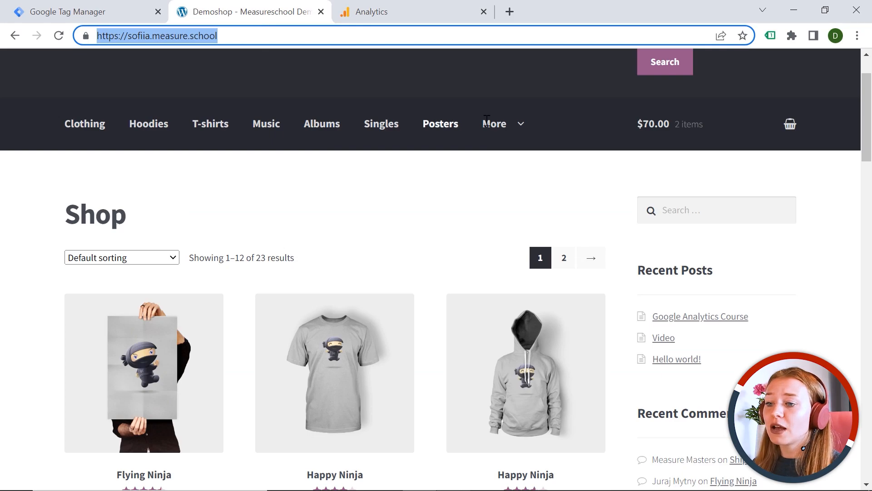
# Step: Run Tag Assistant on the shop page, confirming only container GTM-5GL2VFF is detected
pyautogui.click(770, 35)
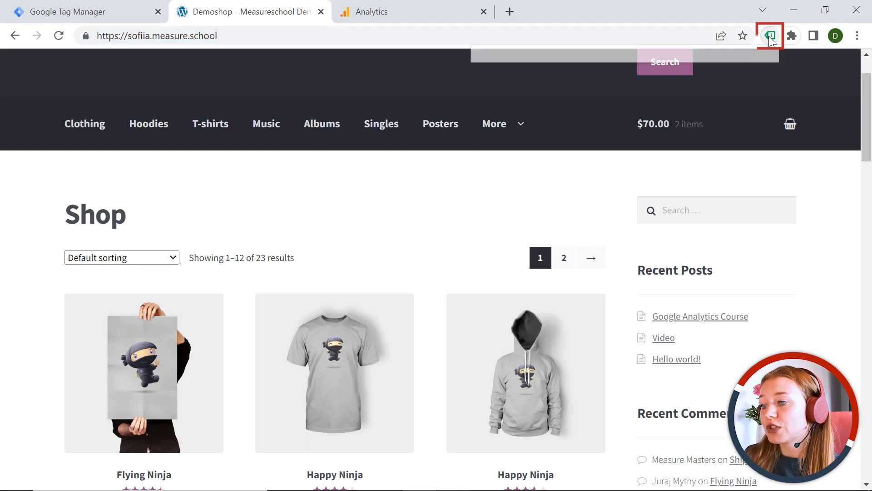
pyautogui.click(771, 35)
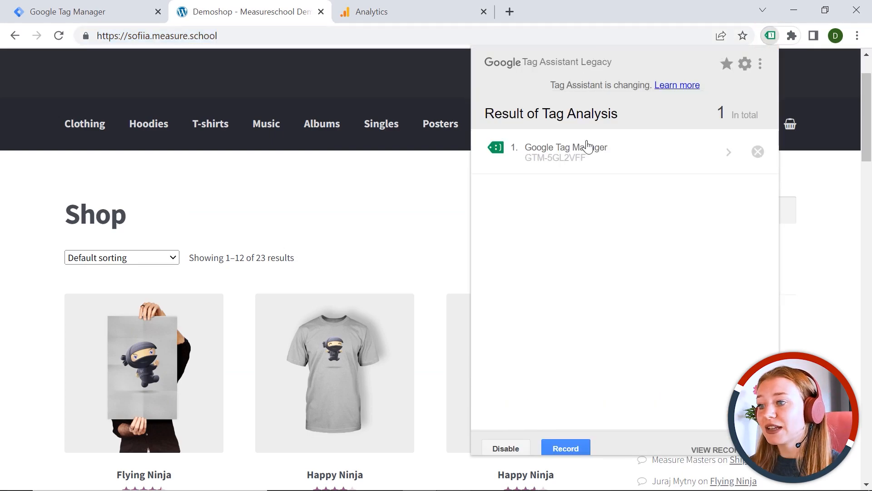
pyautogui.moveTo(578, 250)
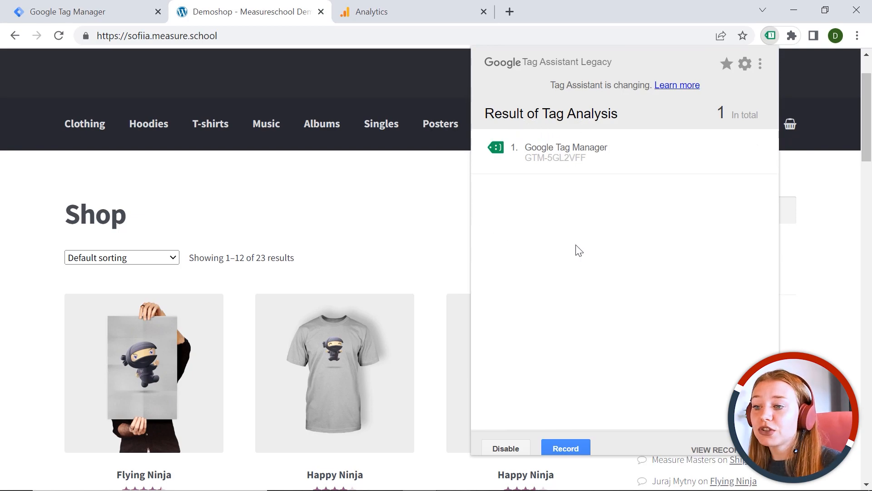
pyautogui.moveTo(619, 180)
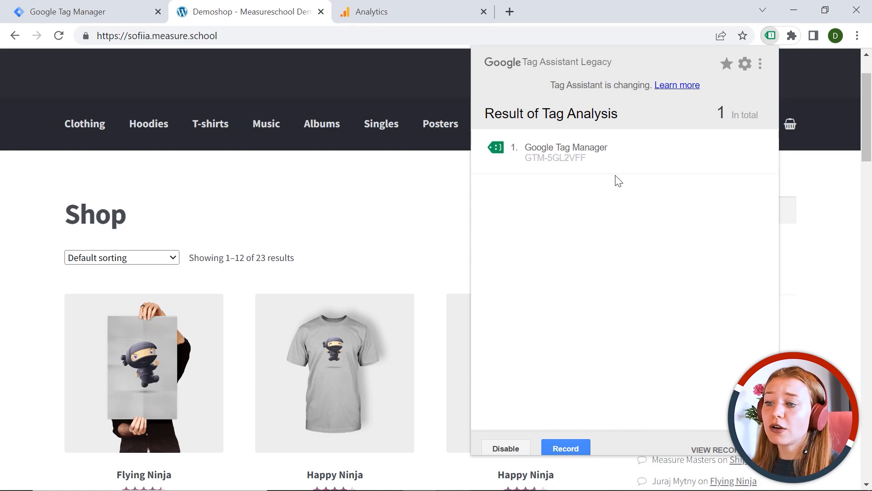
pyautogui.moveTo(419, 166)
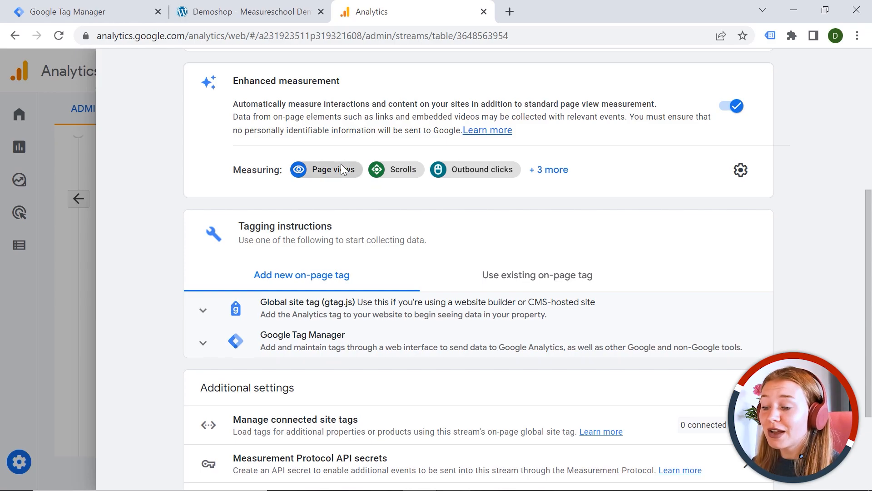
# Step: Copy measurement ID G-29JHYSHF43 from Stream details and switch to the Tag Manager workspace
pyautogui.scroll(3)
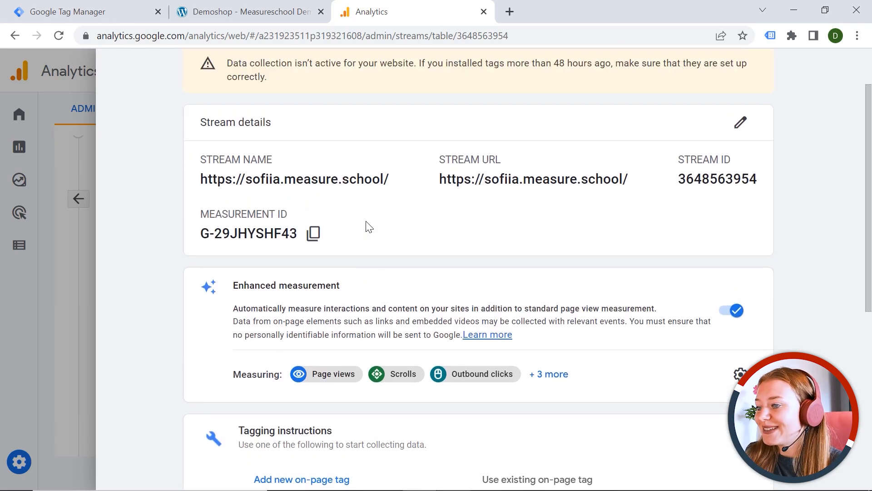
pyautogui.moveTo(215, 210)
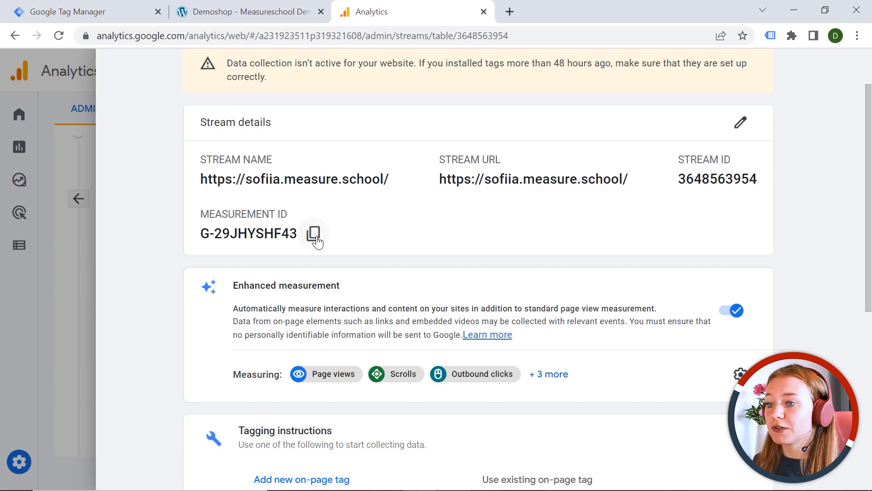
pyautogui.moveTo(177, 206)
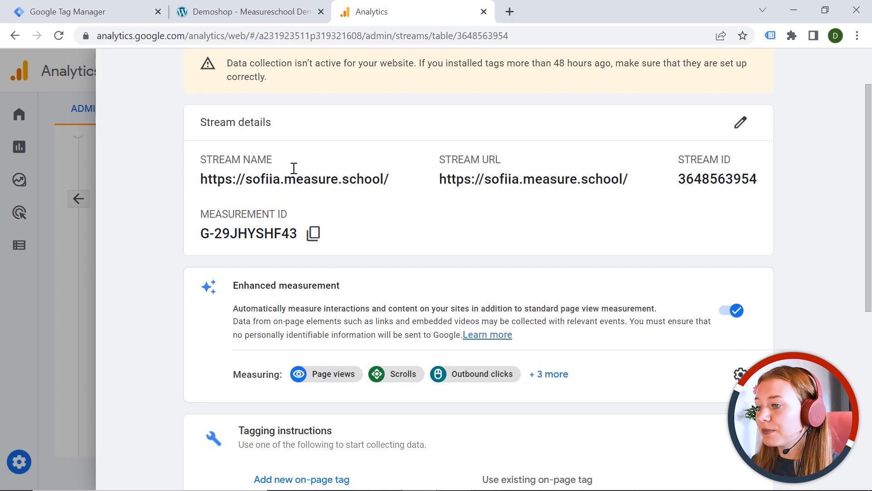
pyautogui.click(69, 12)
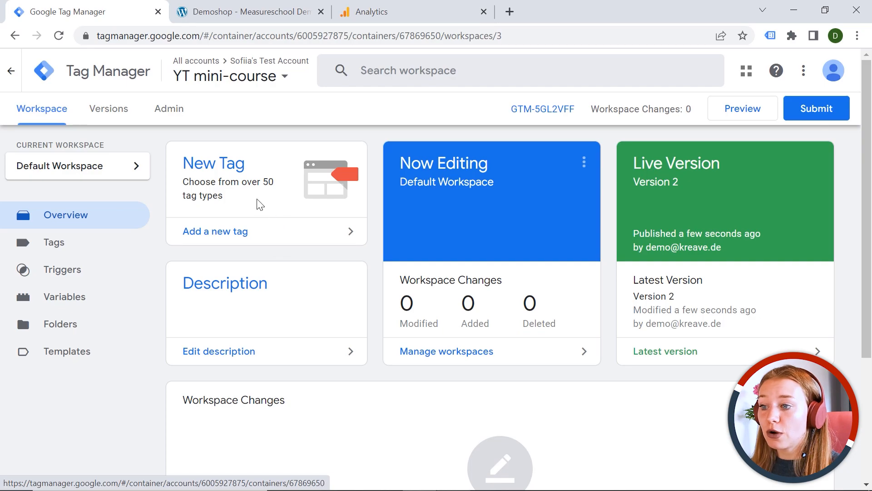
# Step: Create a GA4 Configuration tag with measurement ID G-29JHYSHF43, triggered on All Pages
pyautogui.click(53, 242)
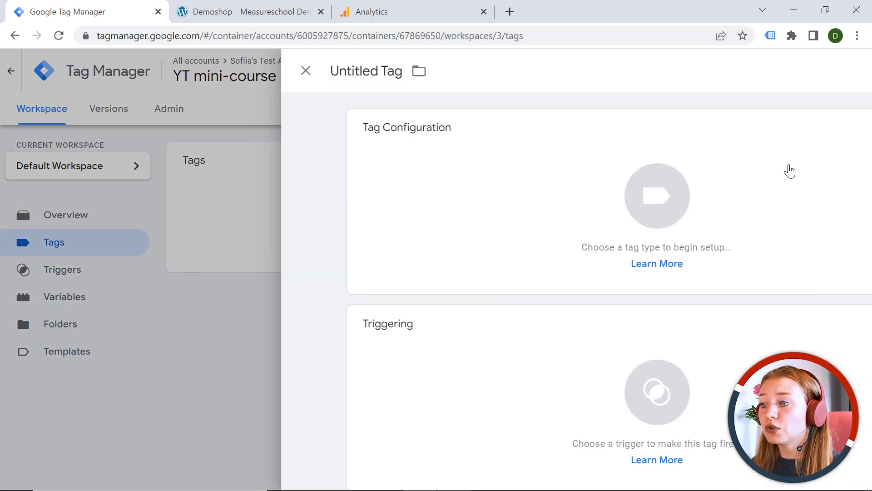
pyautogui.click(656, 196)
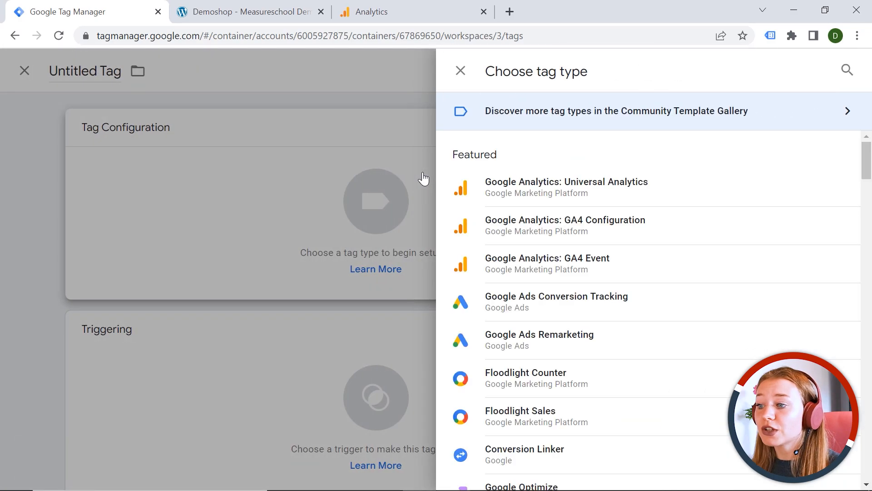
pyautogui.moveTo(504, 234)
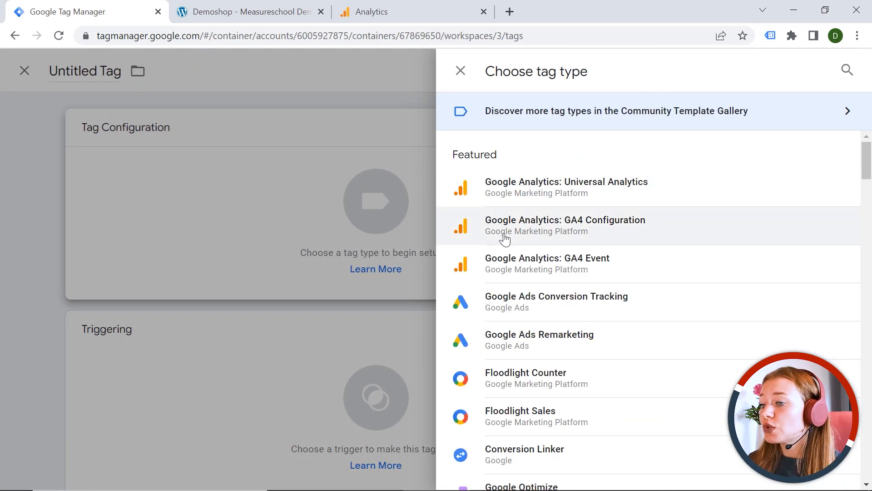
pyautogui.click(564, 225)
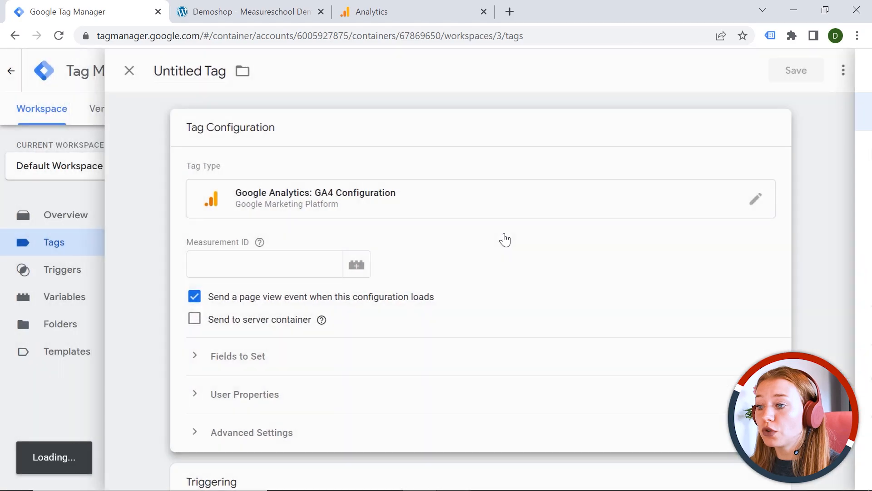
pyautogui.click(265, 264)
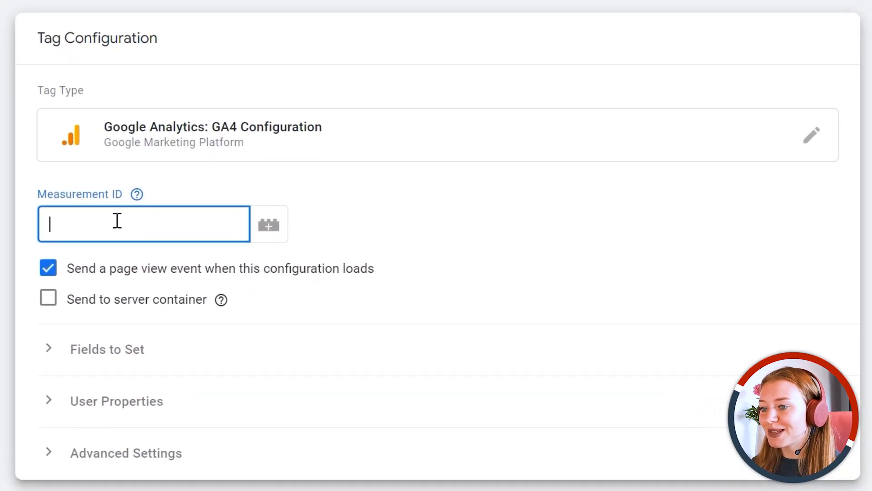
pyautogui.write('G-29JHYSHF43')
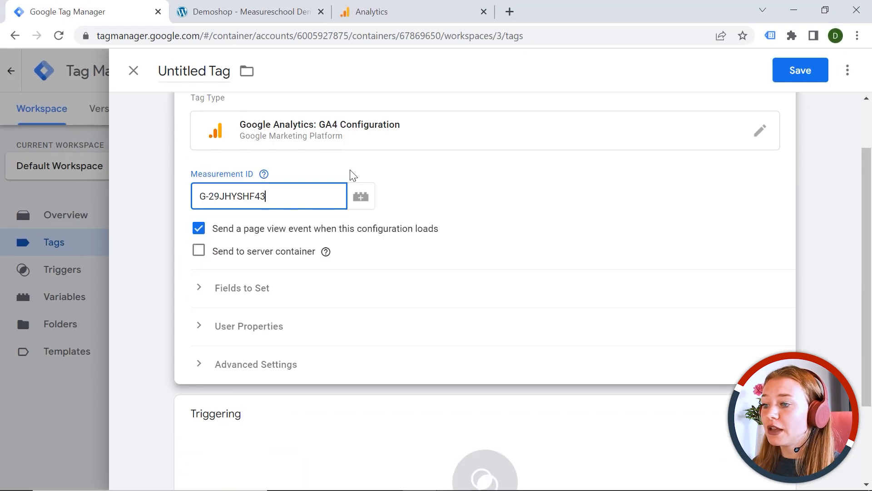
pyautogui.moveTo(491, 385)
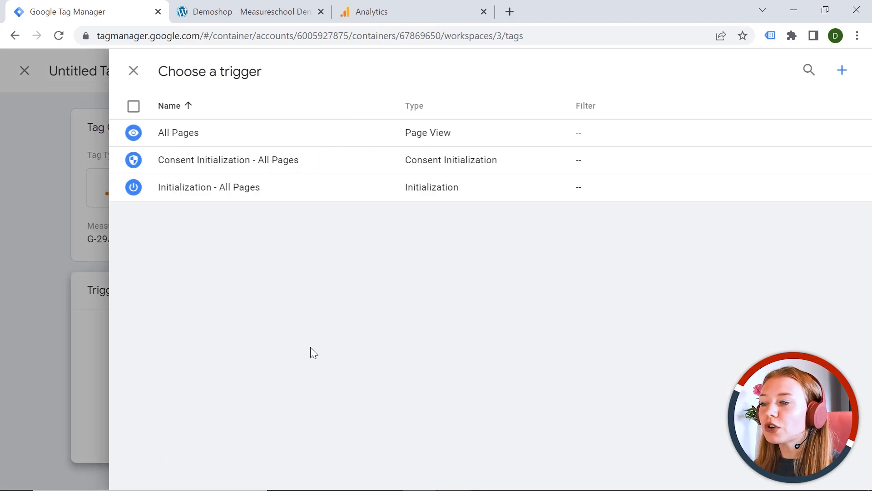
pyautogui.moveTo(214, 141)
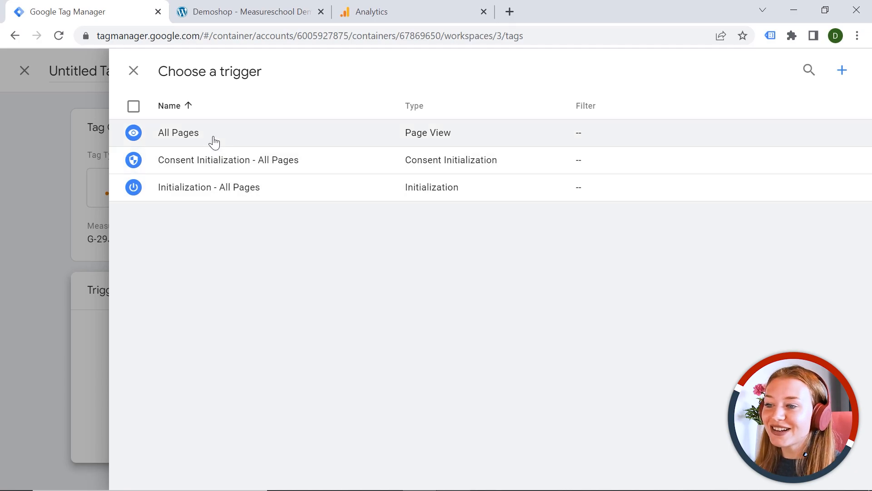
pyautogui.click(178, 133)
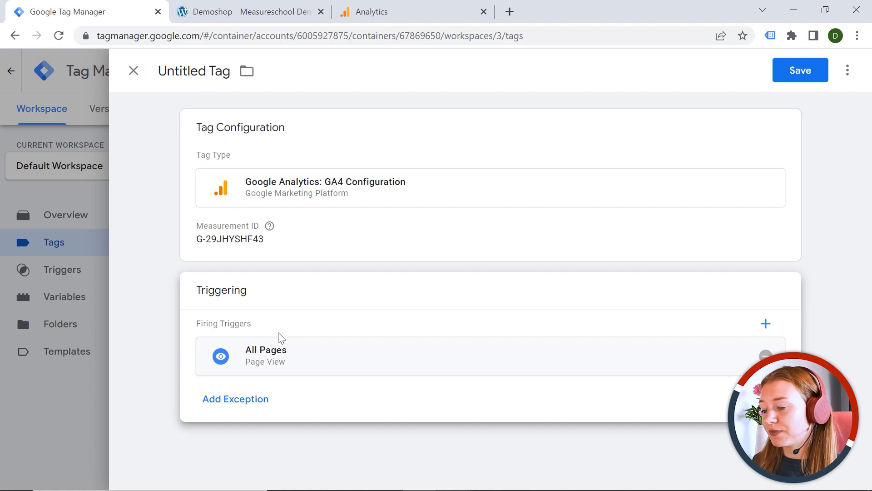
# Step: Rename the untitled tag to 'GA4 - Configuration' and save it
pyautogui.click(194, 71)
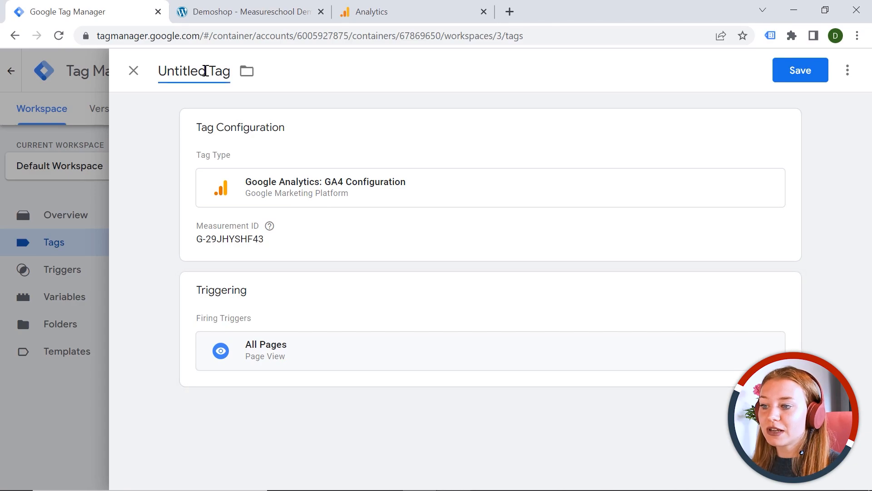
pyautogui.write('GA4 - Config')
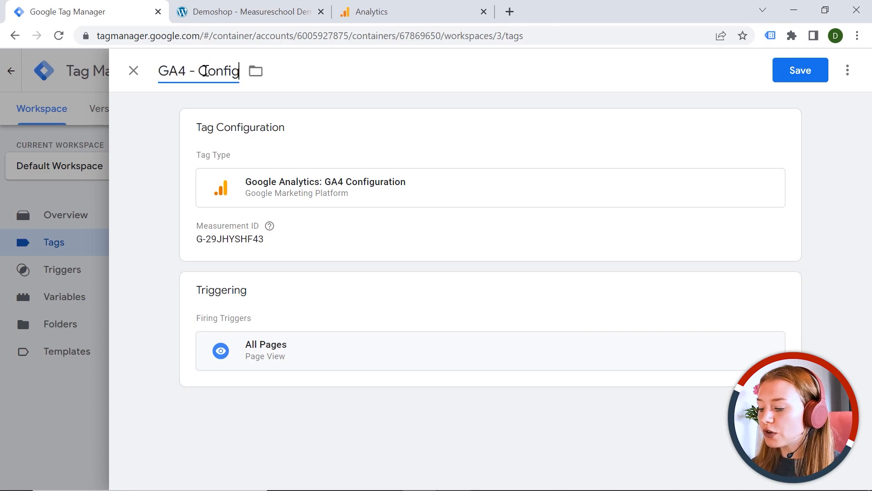
pyautogui.write('uration')
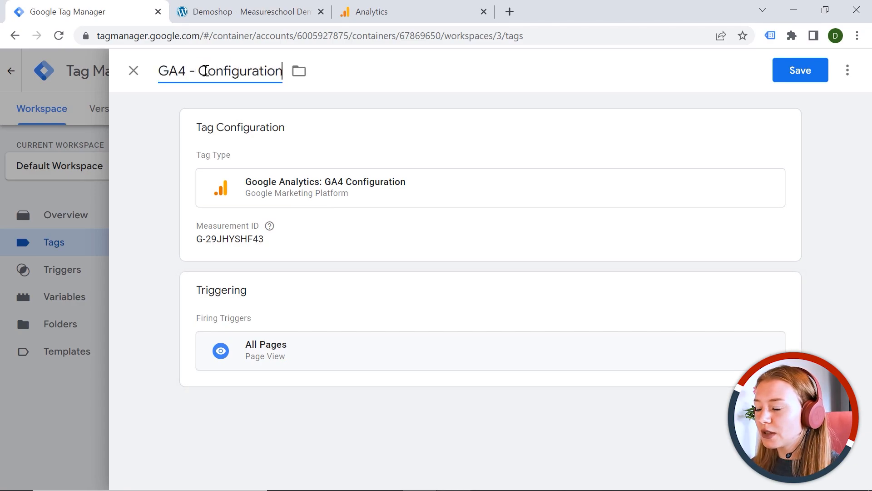
pyautogui.click(800, 70)
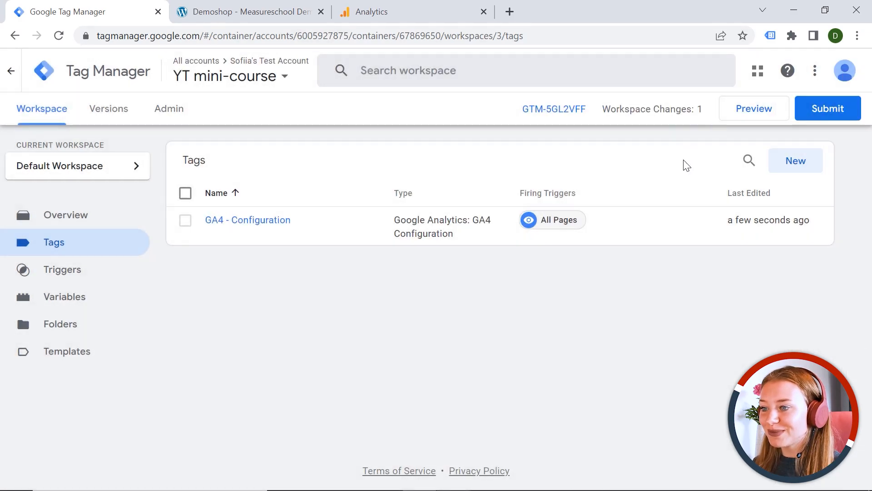
pyautogui.moveTo(540, 317)
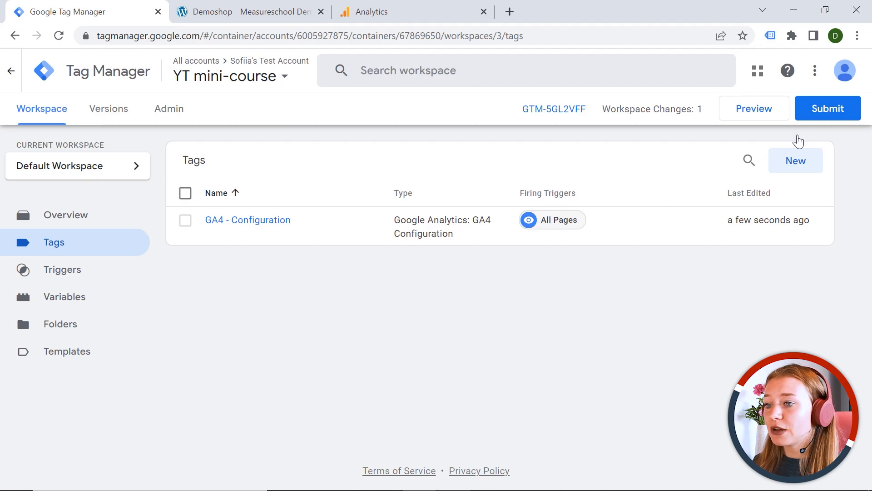
# Step: Submit and publish the workspace changes without a version description
pyautogui.click(827, 108)
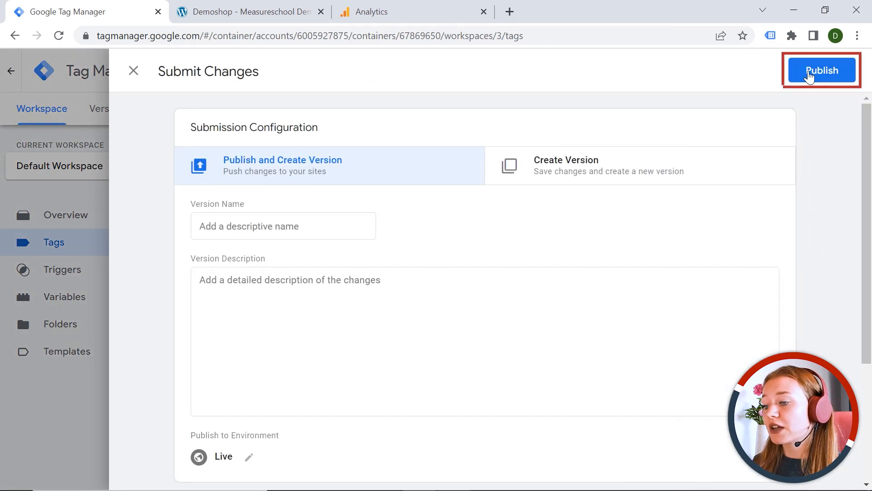
pyautogui.click(821, 70)
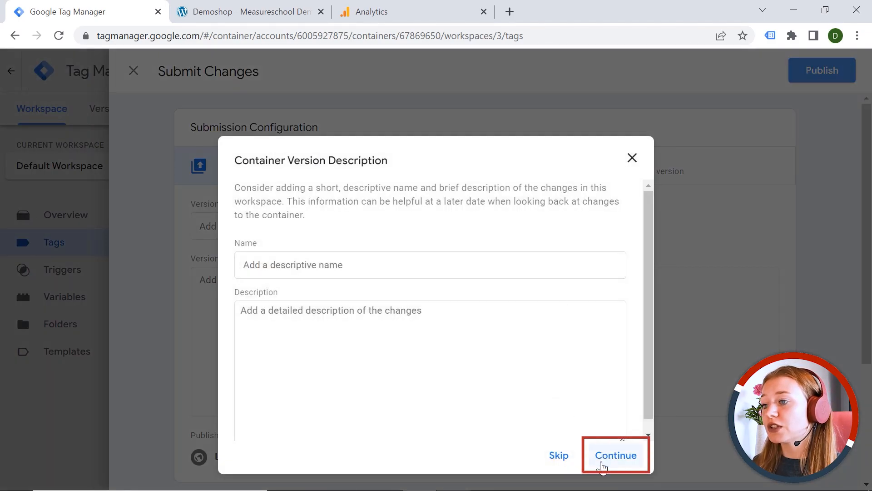
pyautogui.click(616, 454)
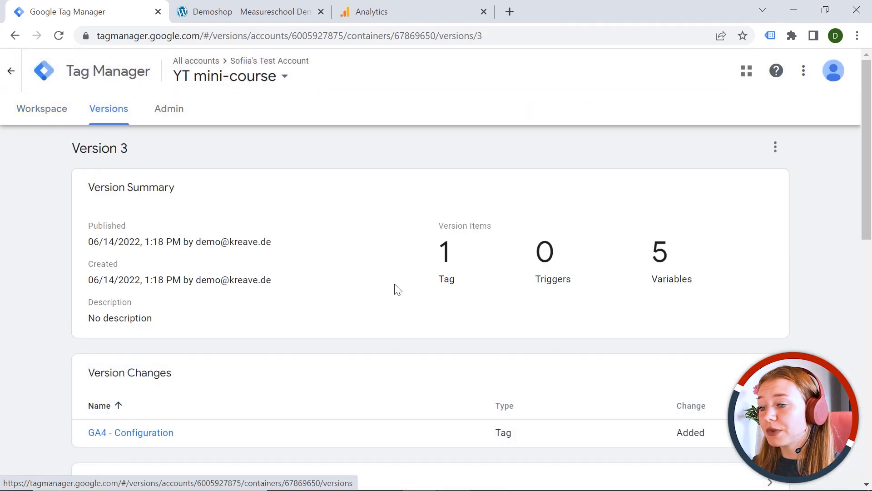
pyautogui.moveTo(256, 21)
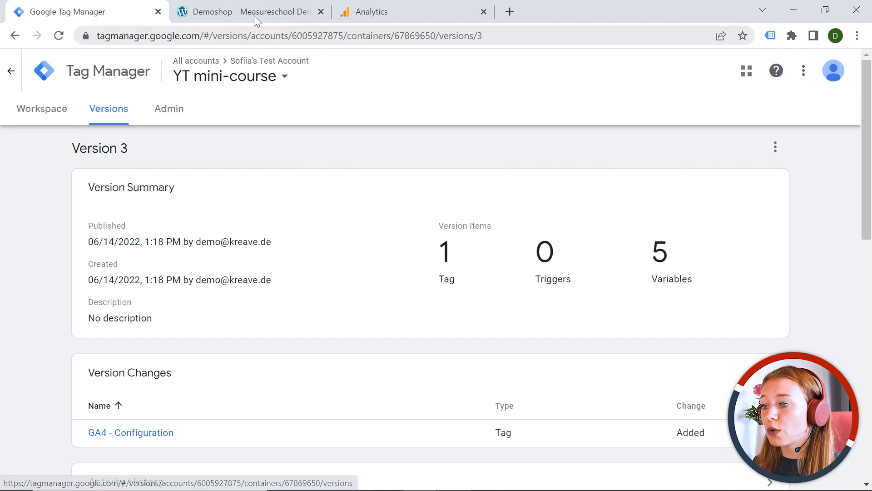
# Step: Check Tag Assistant on the demo shop for G-29JHYSHF43 and GTM-5GL2VFF, then return to Analytics
pyautogui.click(248, 12)
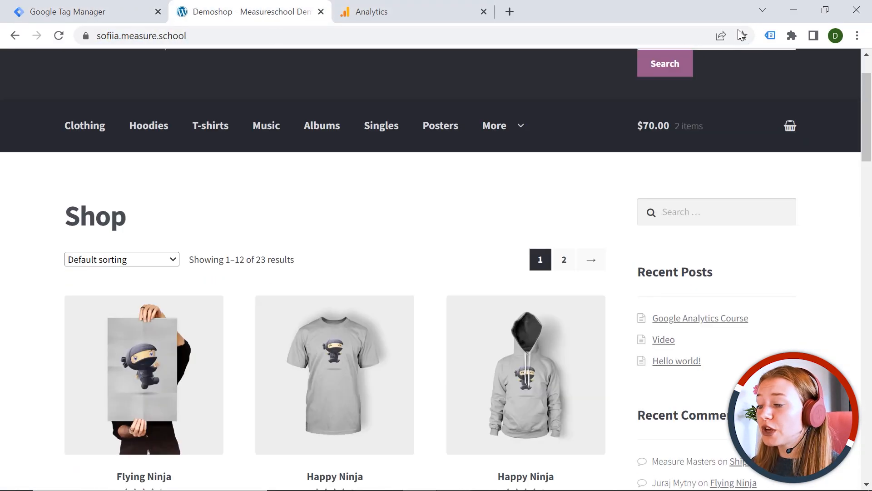
pyautogui.click(770, 35)
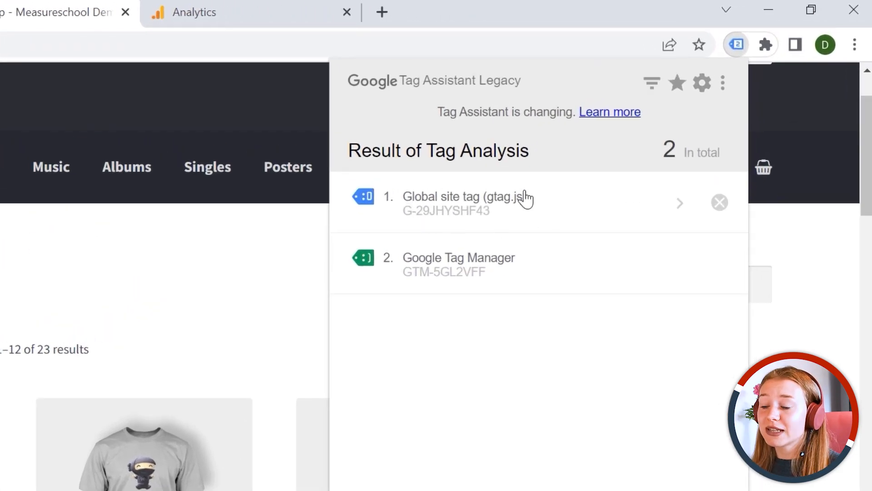
pyautogui.moveTo(518, 200)
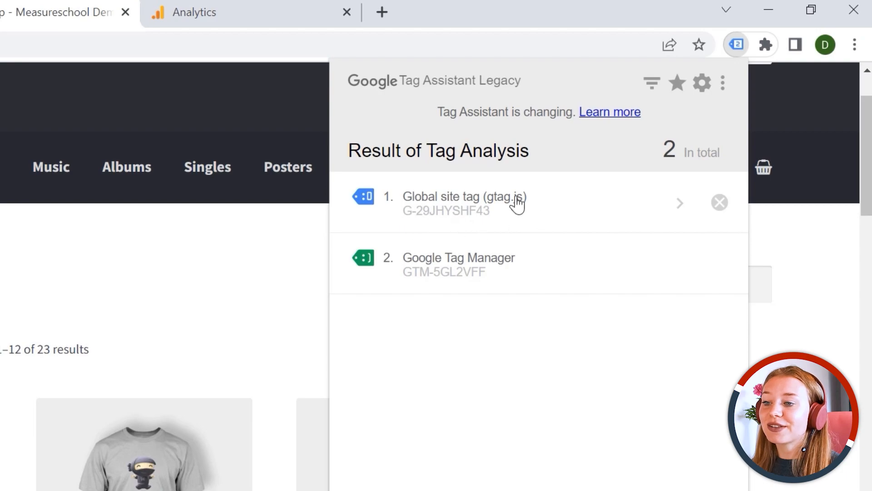
pyautogui.moveTo(426, 233)
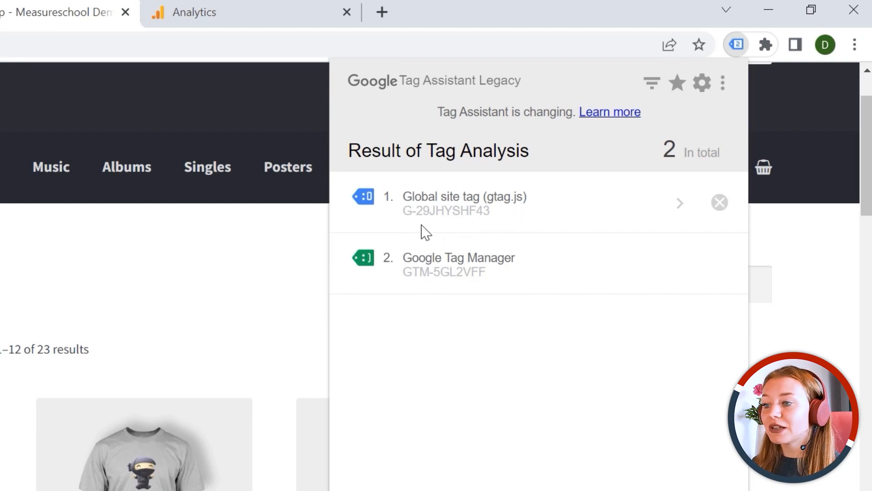
pyautogui.click(370, 12)
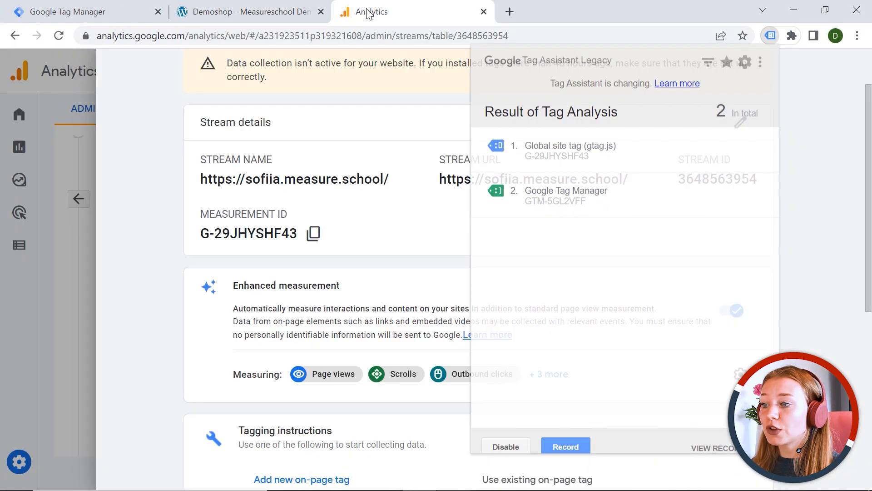
# Step: Close stream details and view the Real-time report showing one active user
pyautogui.click(855, 71)
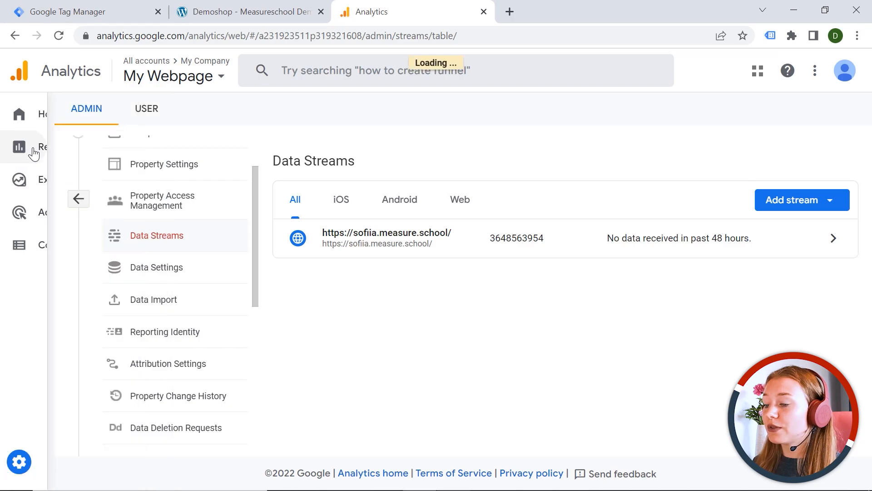
pyautogui.click(19, 147)
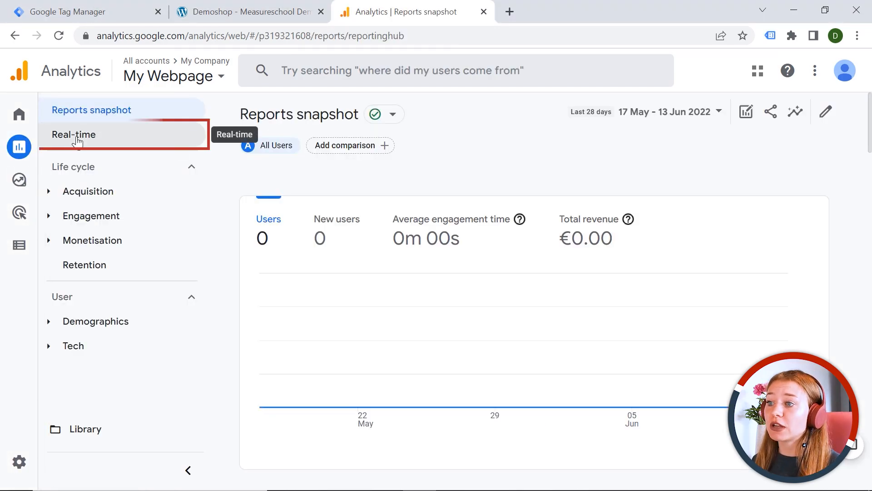
pyautogui.click(73, 134)
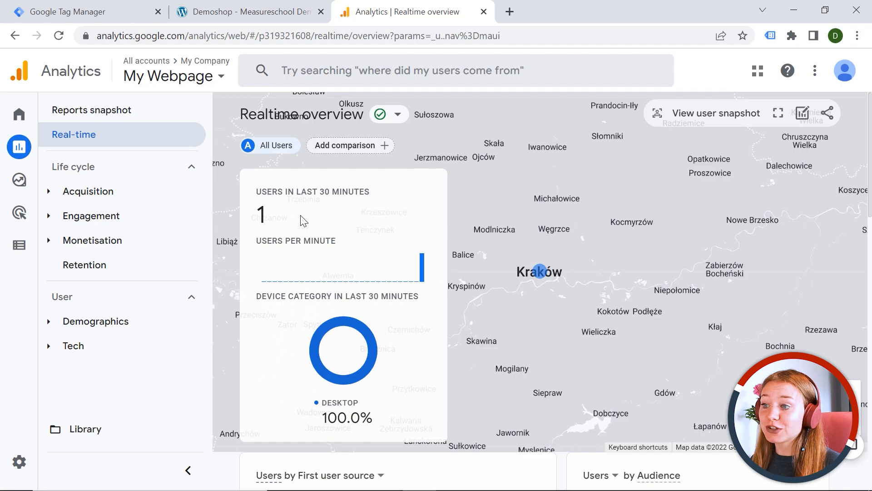
pyautogui.moveTo(501, 300)
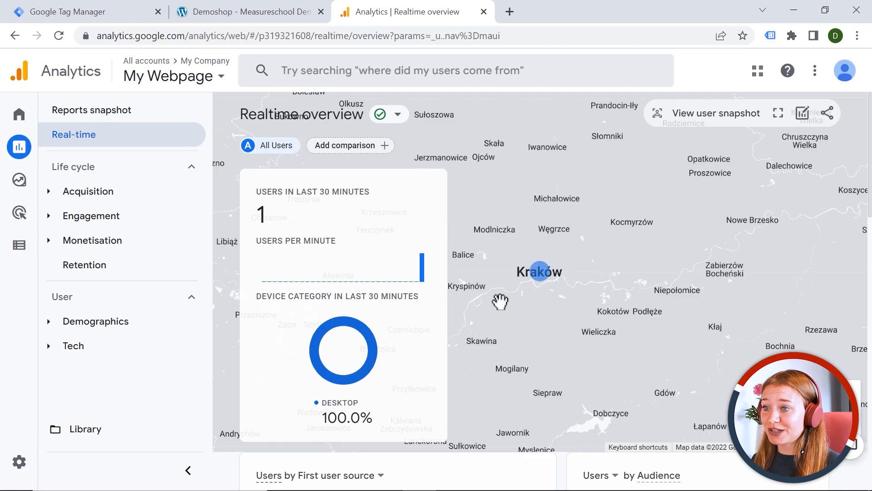
pyautogui.moveTo(501, 202)
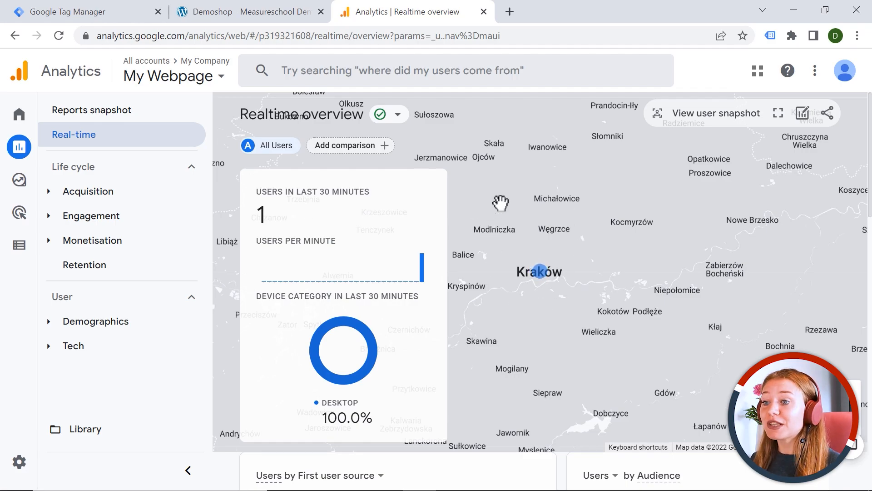
pyautogui.scroll(-3)
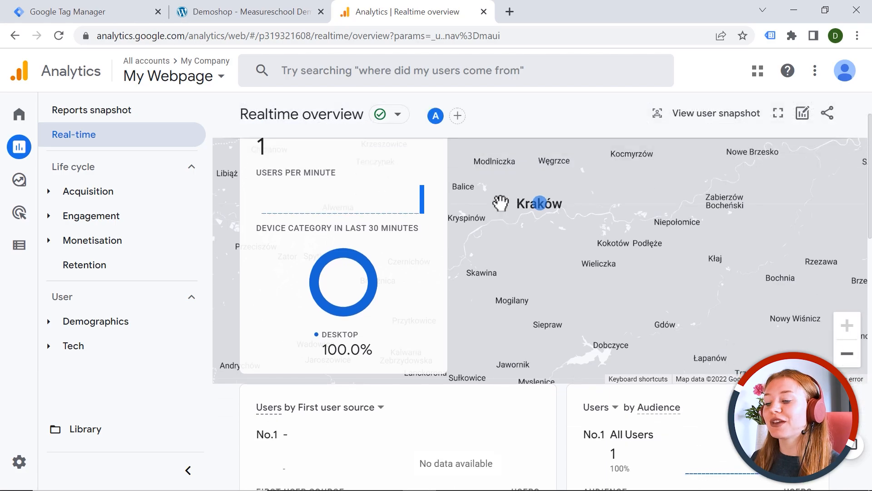
pyautogui.moveTo(521, 265)
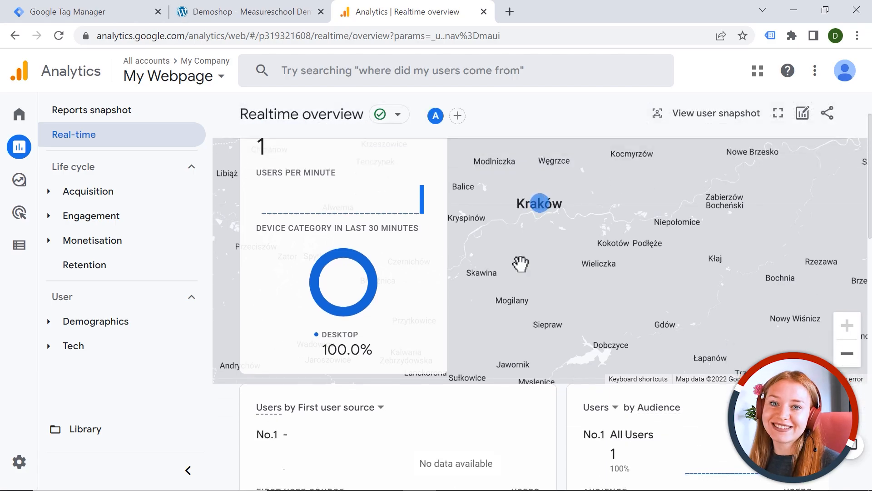